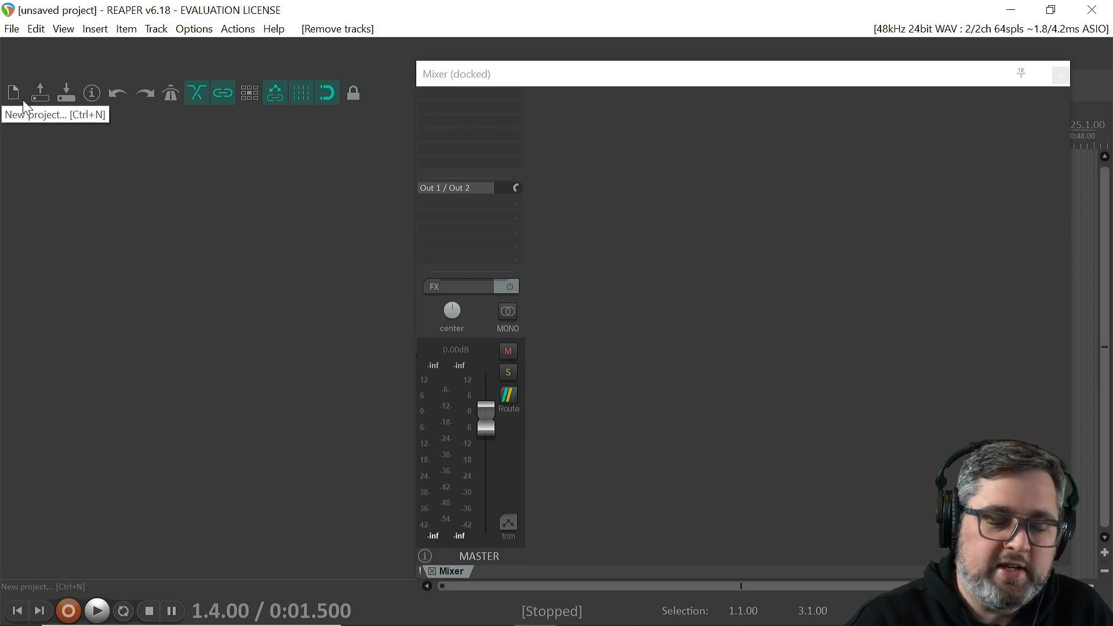
mouse_move(156, 167)
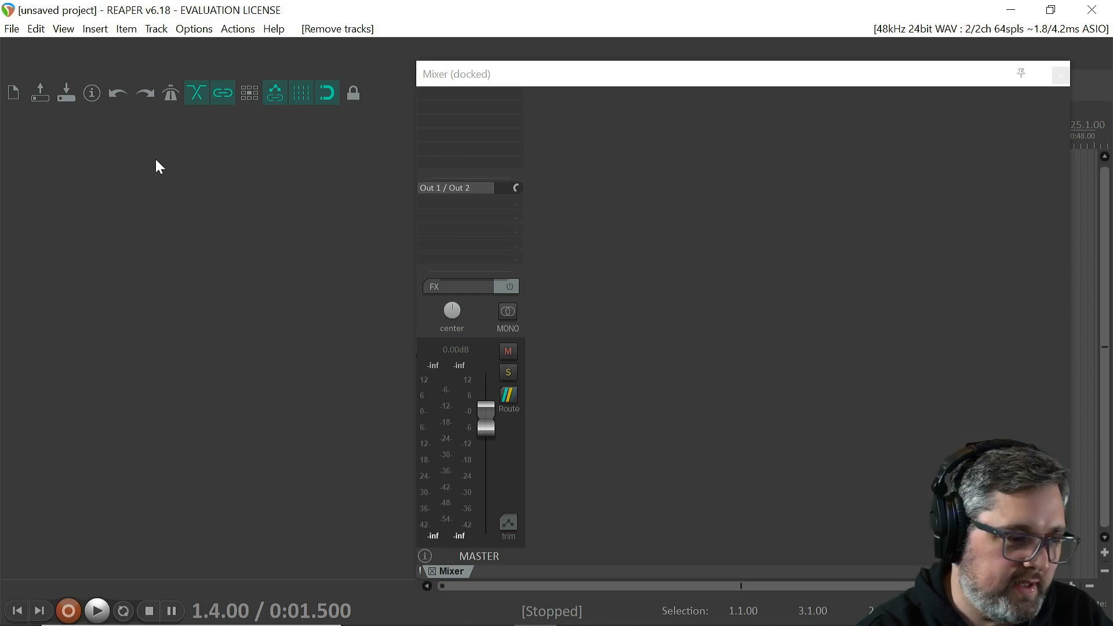
mouse_move(178, 218)
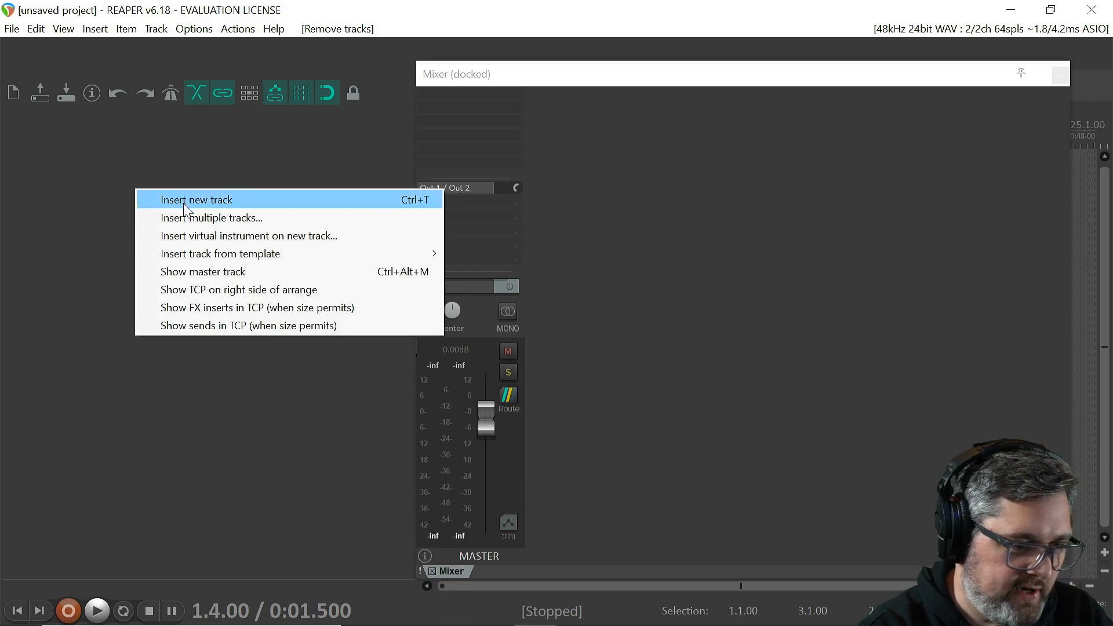
Step: Insert a new track in the empty project and name it 'sonoBus'
left_click(196, 199)
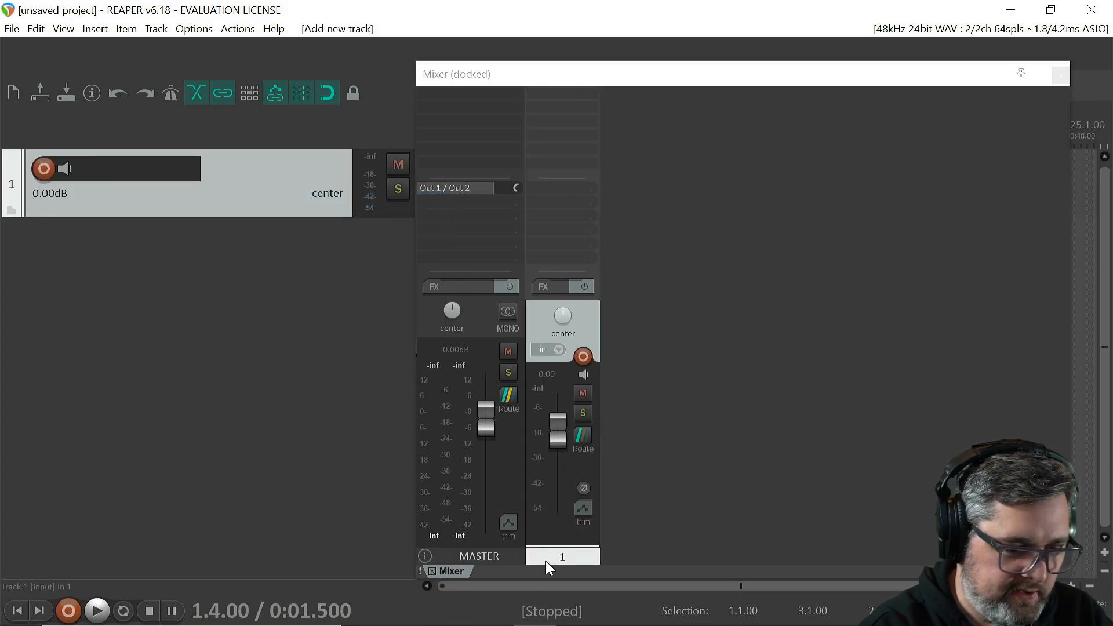
double_click(562, 556)
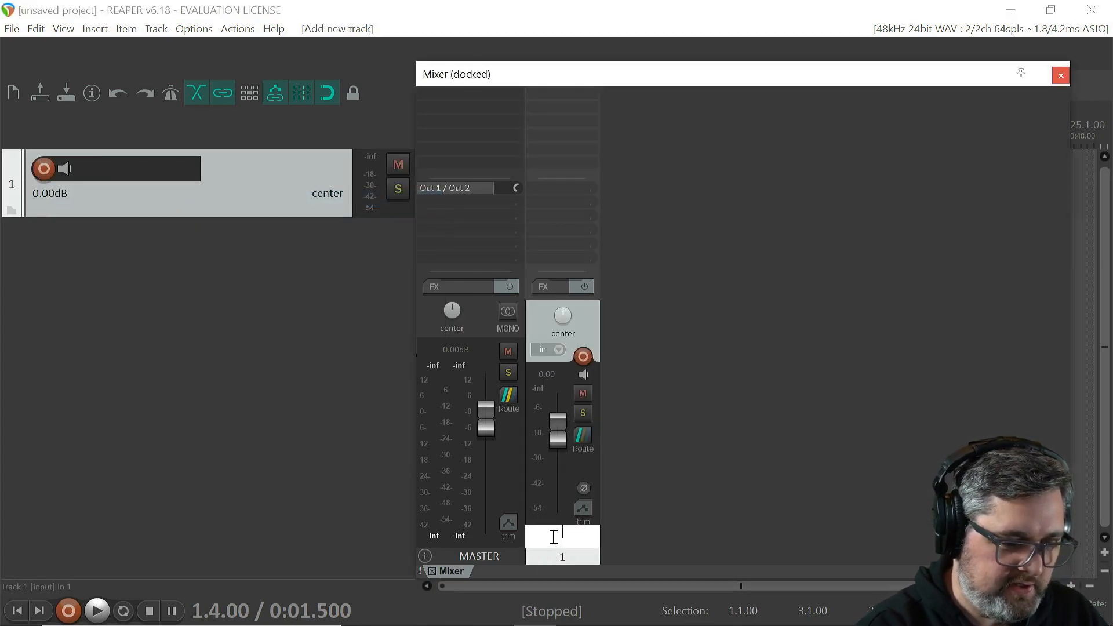
type("sonoBus")
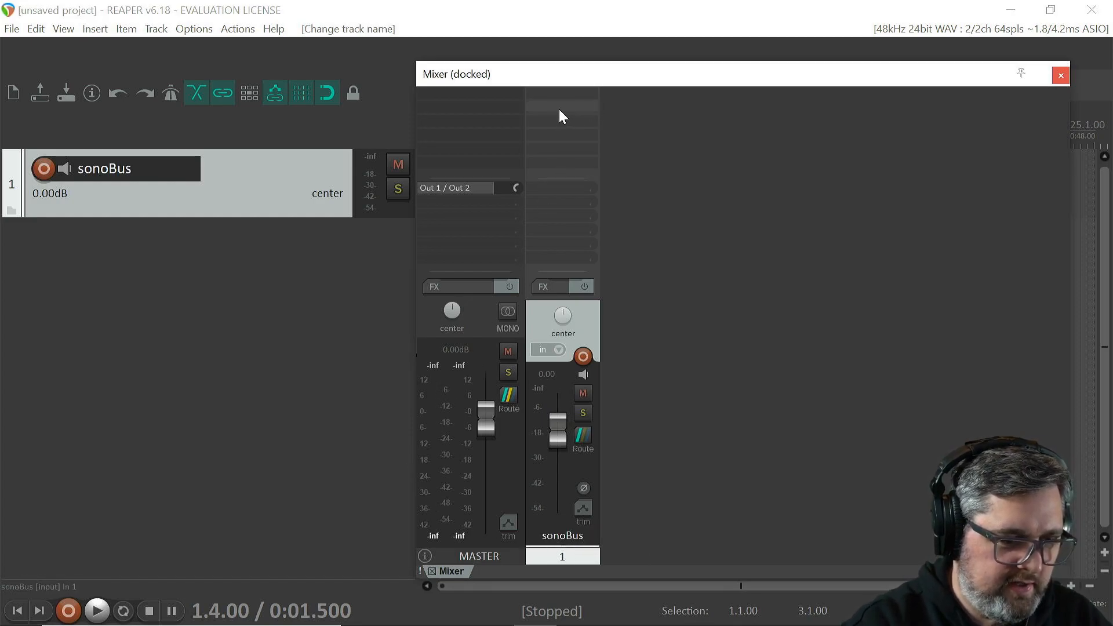
left_click(542, 286)
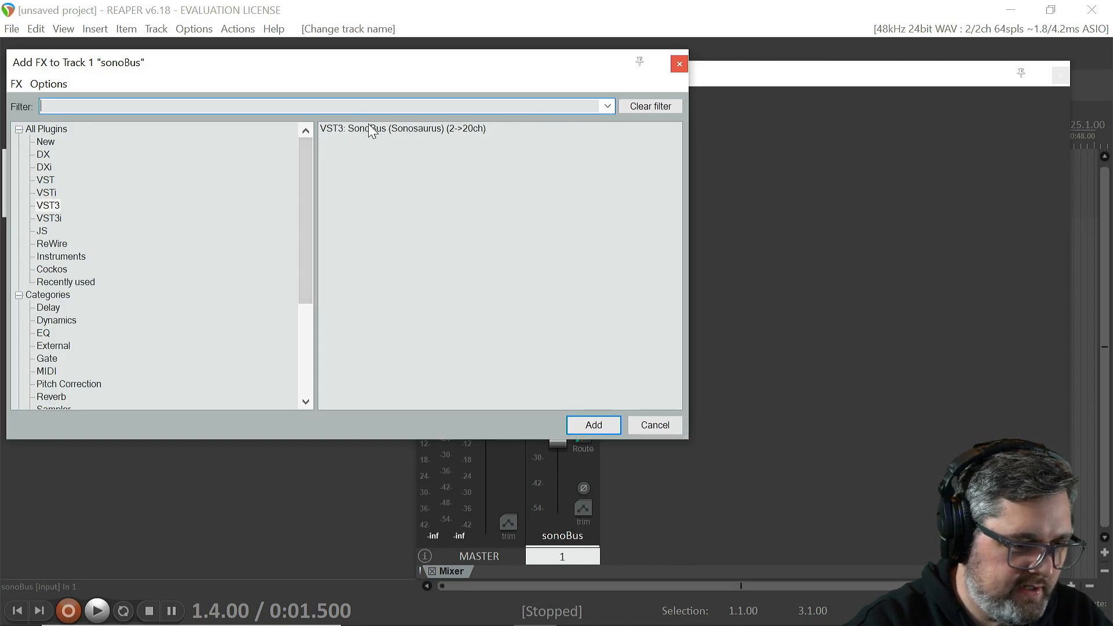
Step: Add the SonoBus VST3 and join group 'Benja' with displayed name 'Reaper'
left_click(592, 424)
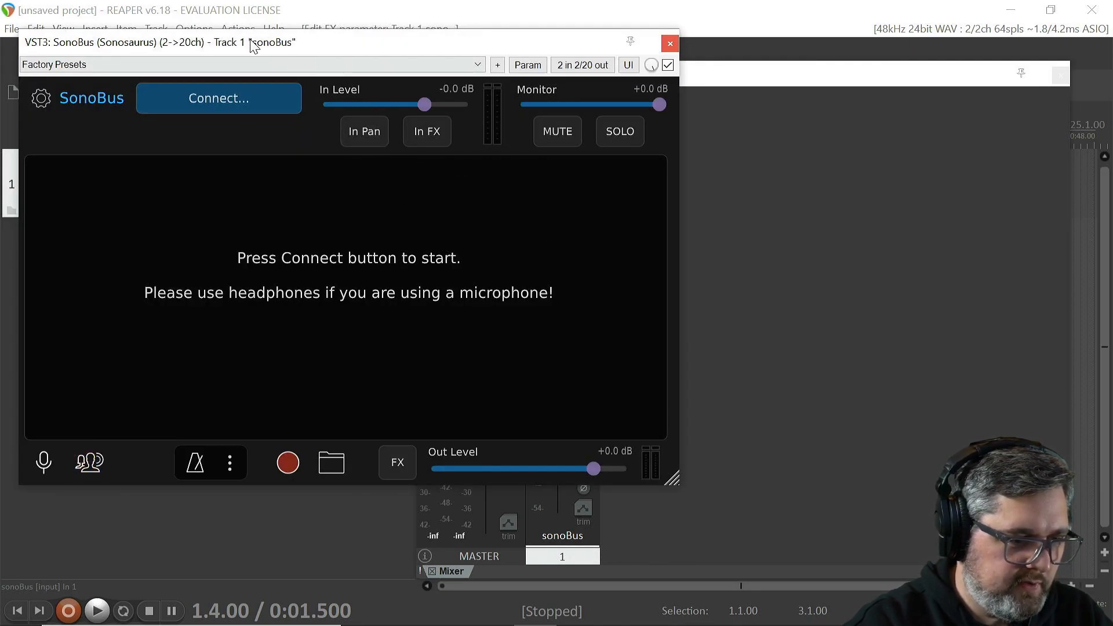
left_click_drag(248, 41, 348, 69)
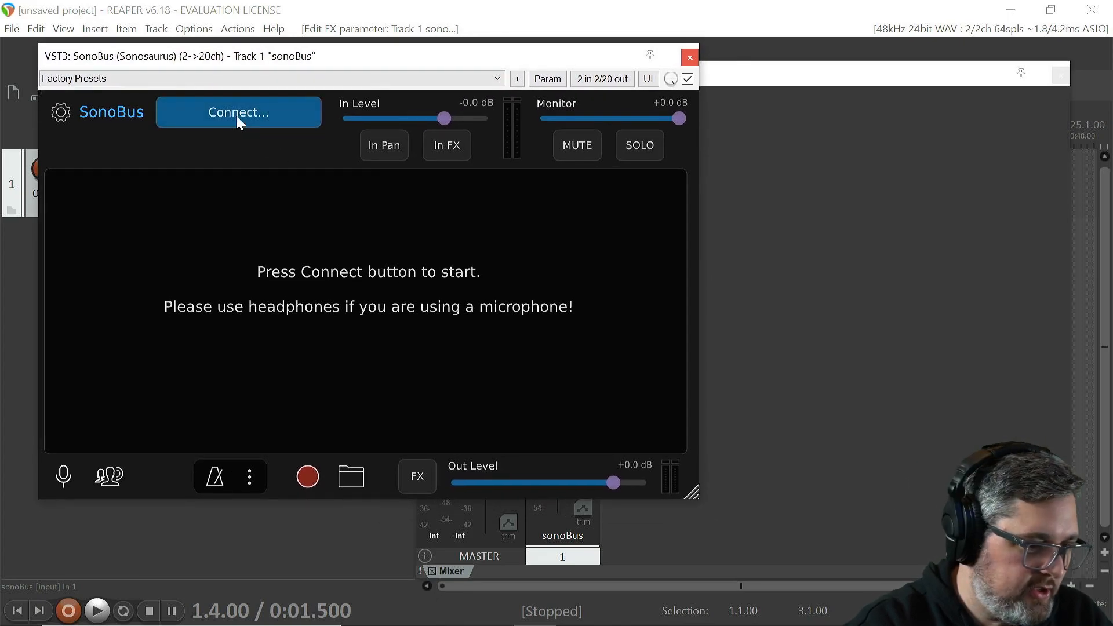
left_click(237, 112)
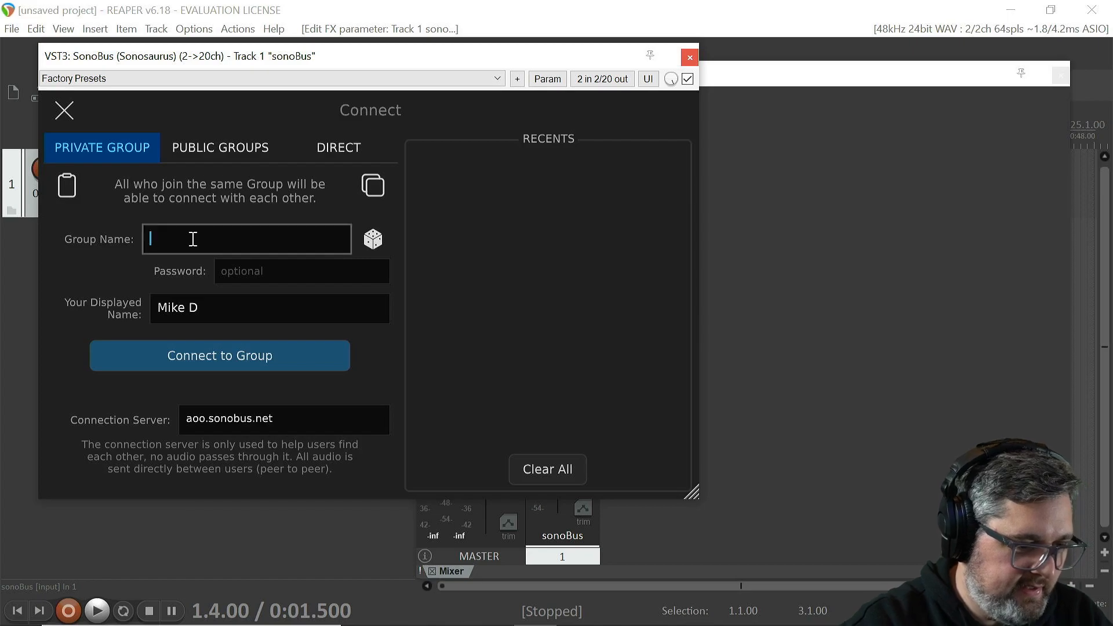
type("Benja")
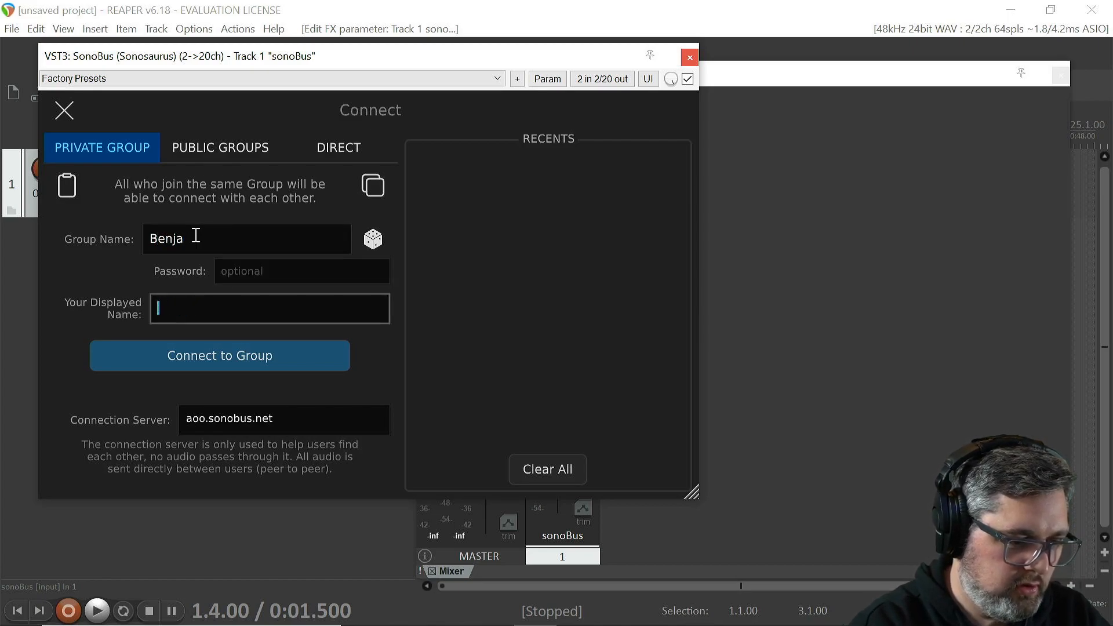
type("Reaper")
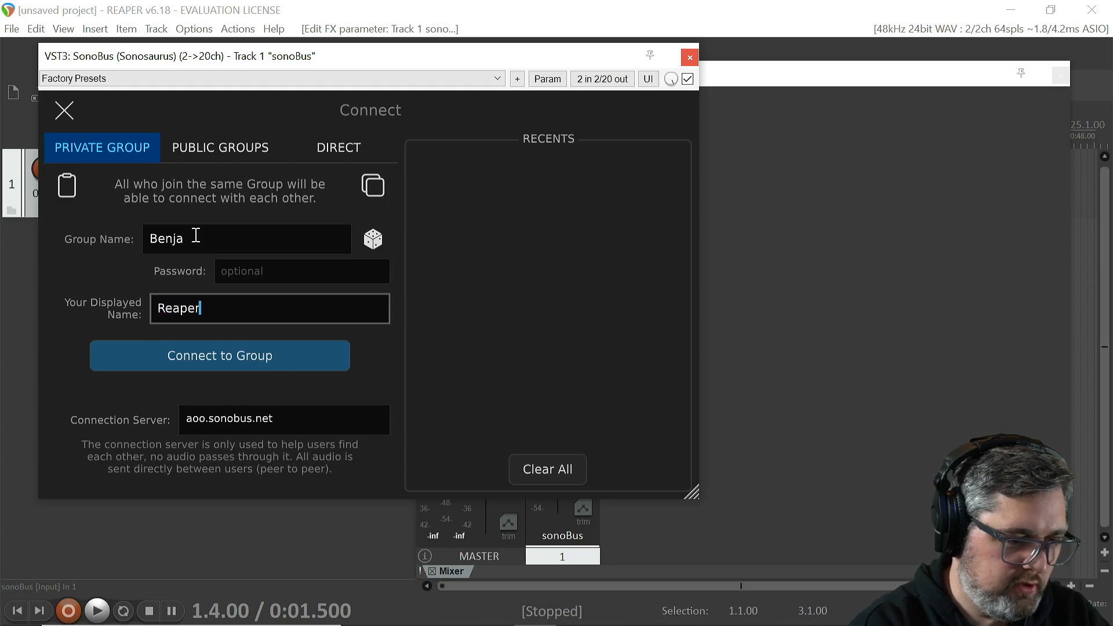
left_click(219, 355)
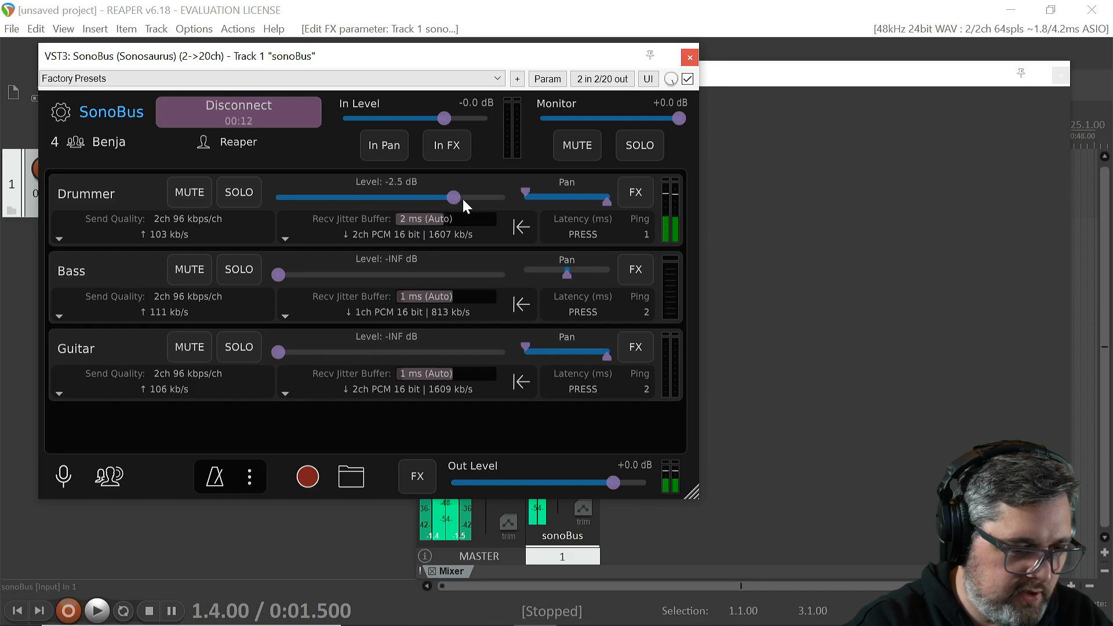
Step: Drag the Drummer peer's level slider down to -INF dB
left_click_drag(454, 197, 277, 197)
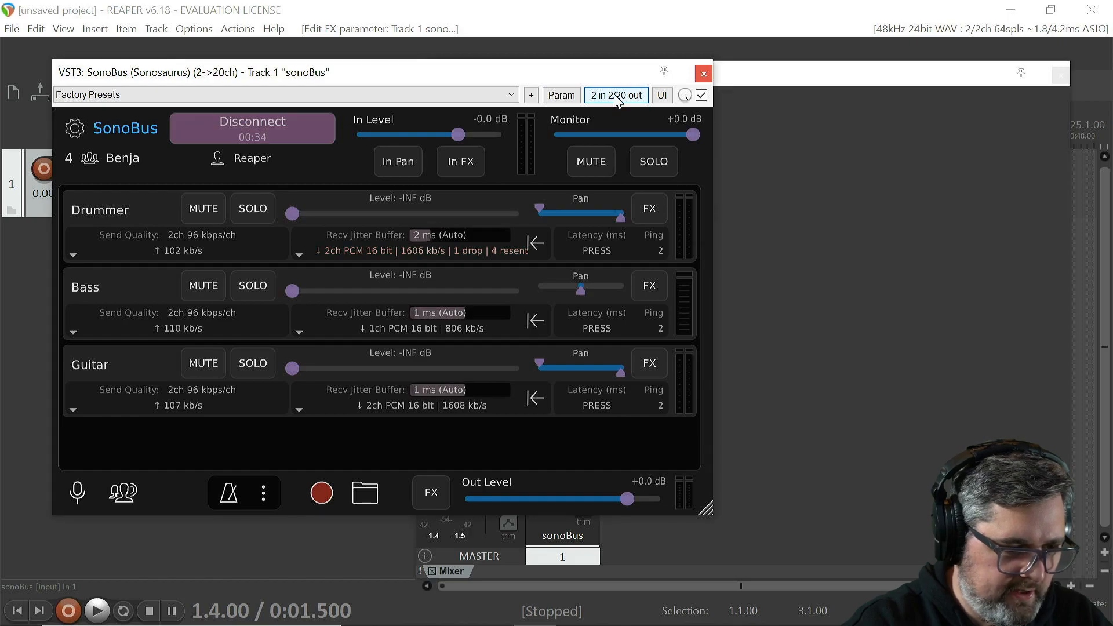
Step: Expand the track to 10 channels and map SonoBus User 1–4 outputs to channels 3–10
left_click(615, 95)
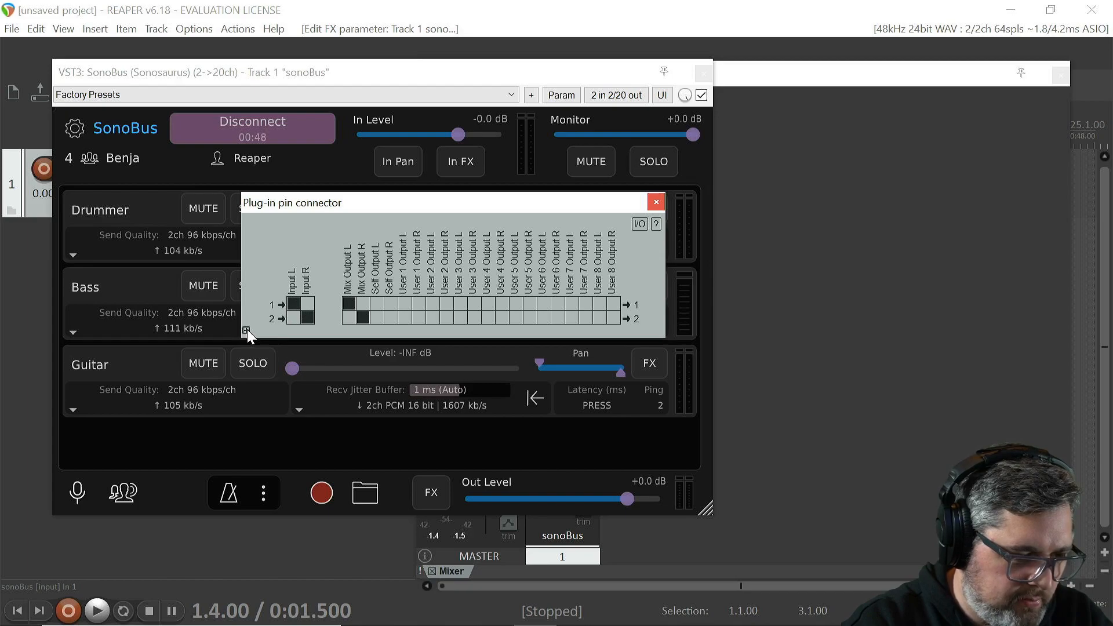
left_click(247, 332)
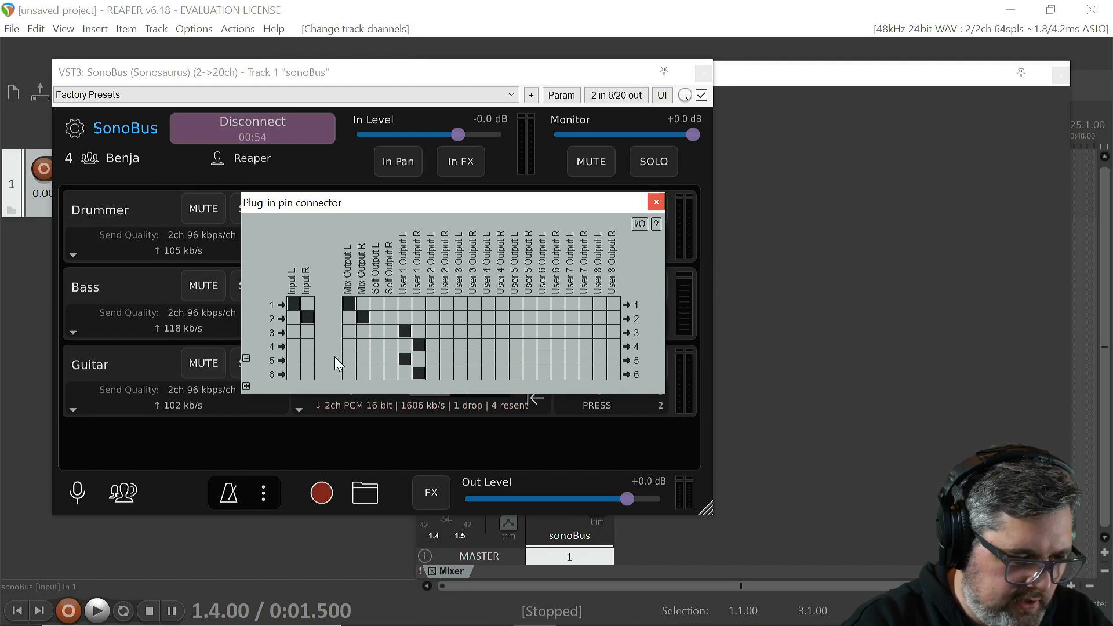
left_click(433, 360)
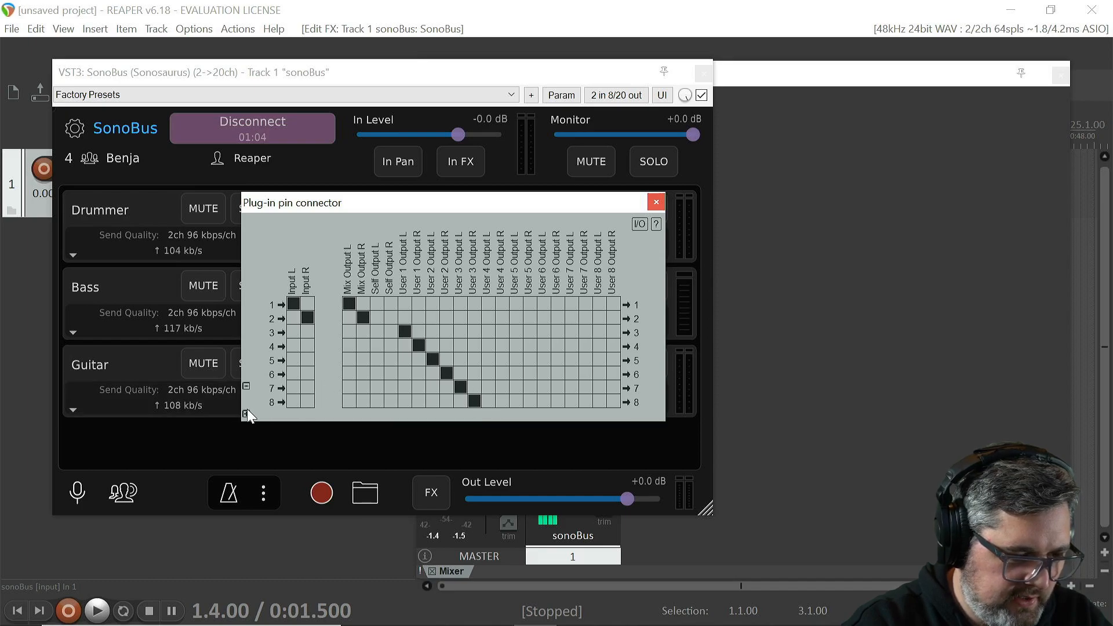
left_click(246, 400)
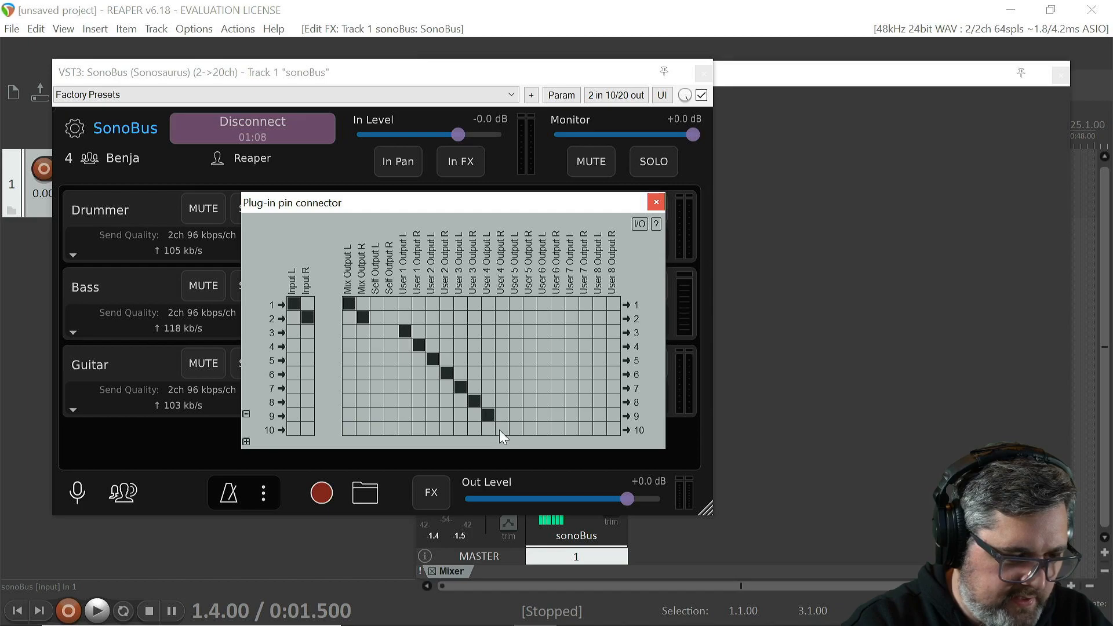
mouse_move(497, 378)
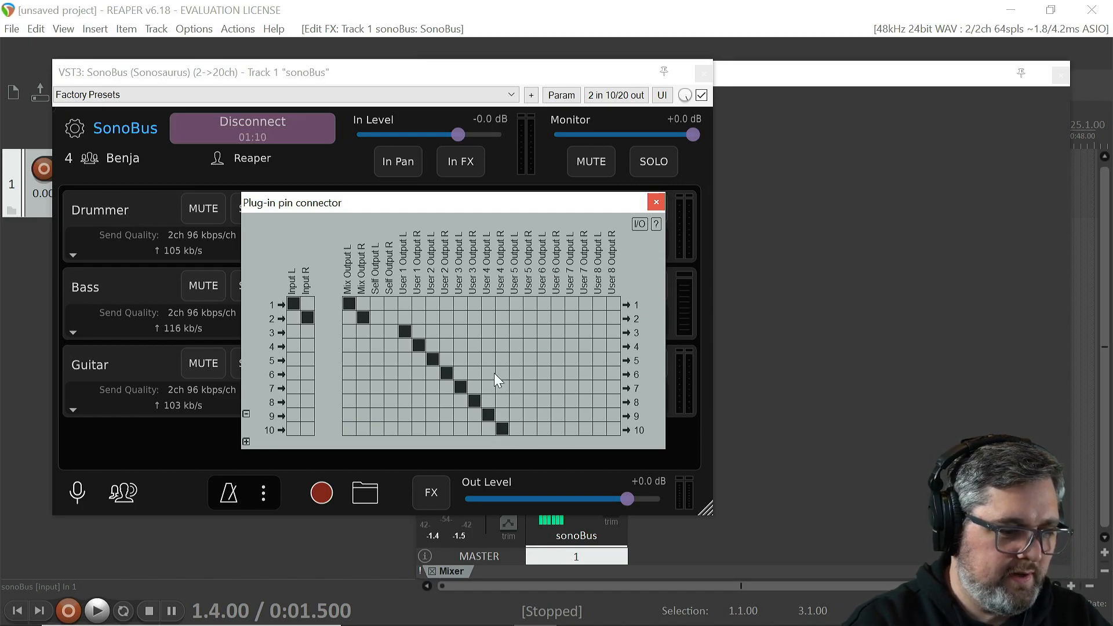
left_click(654, 202)
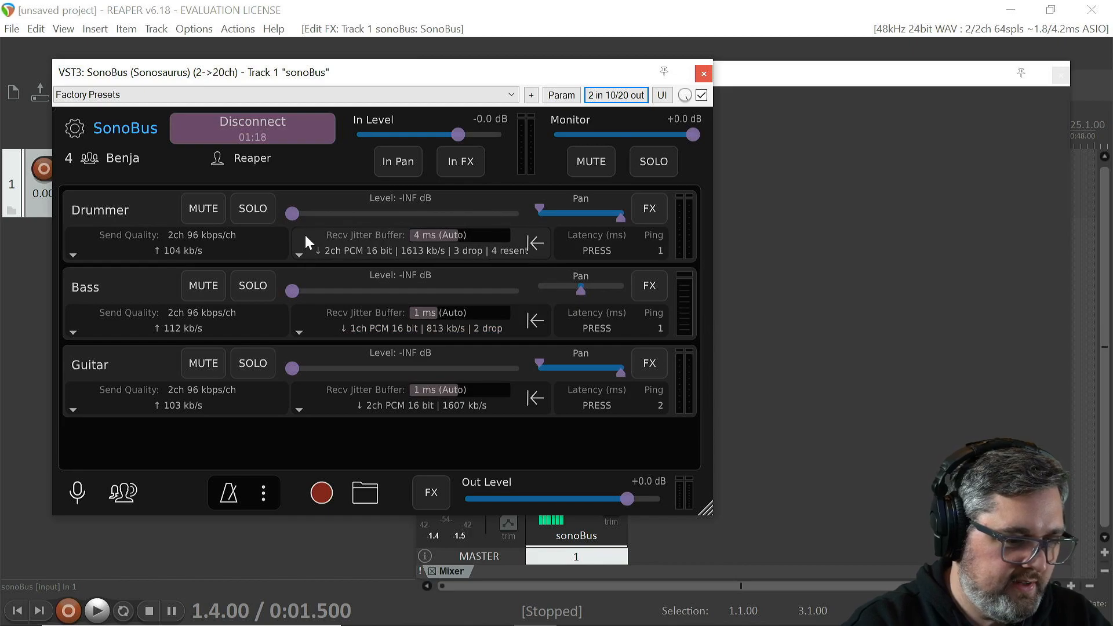
mouse_move(338, 380)
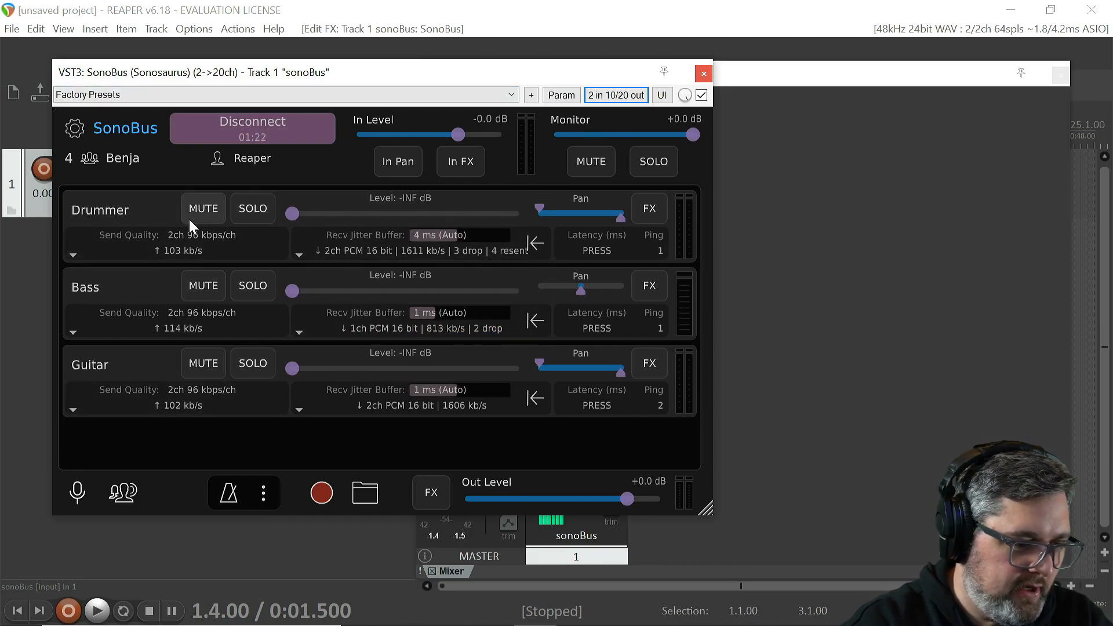
Step: Close the SonoBus plug-in window
left_click(703, 73)
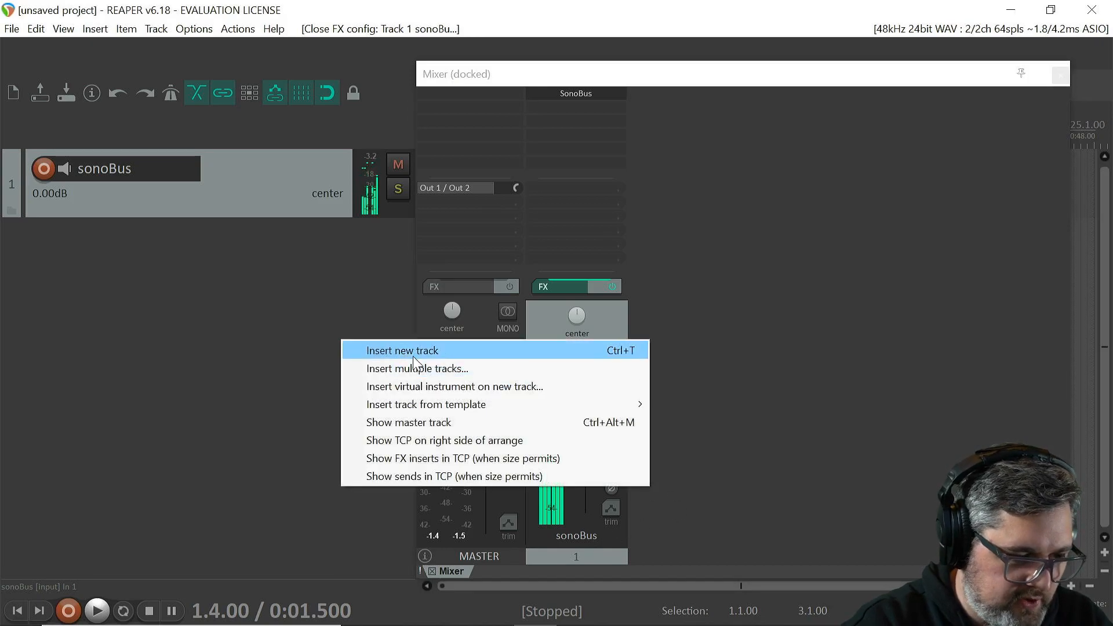
Step: Insert a second track and name it 'Drums'
left_click(402, 350)
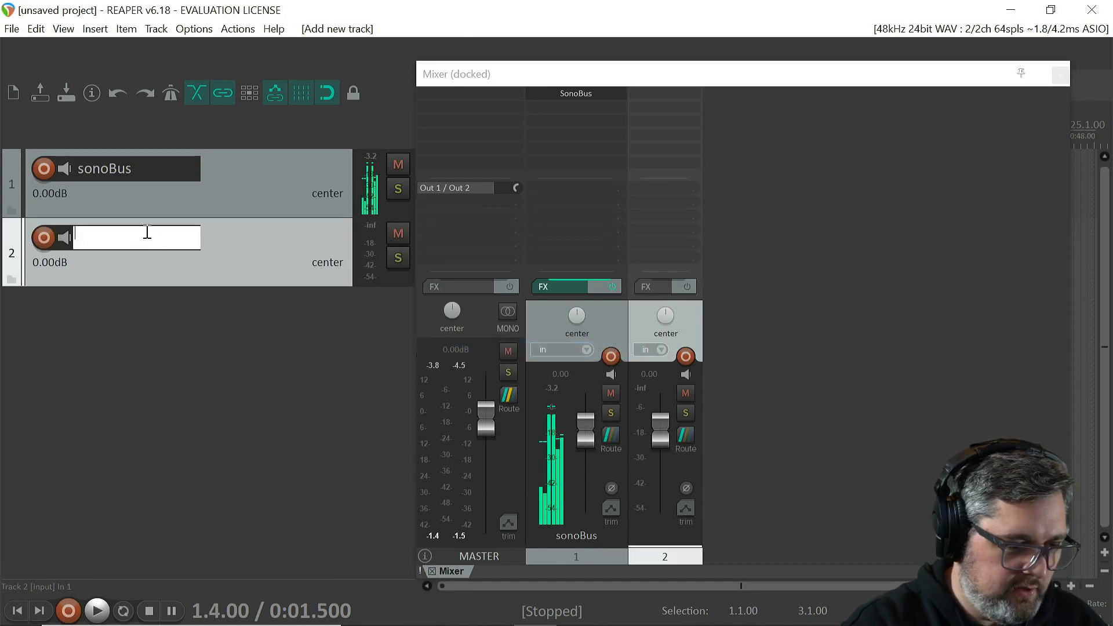
type("Drums")
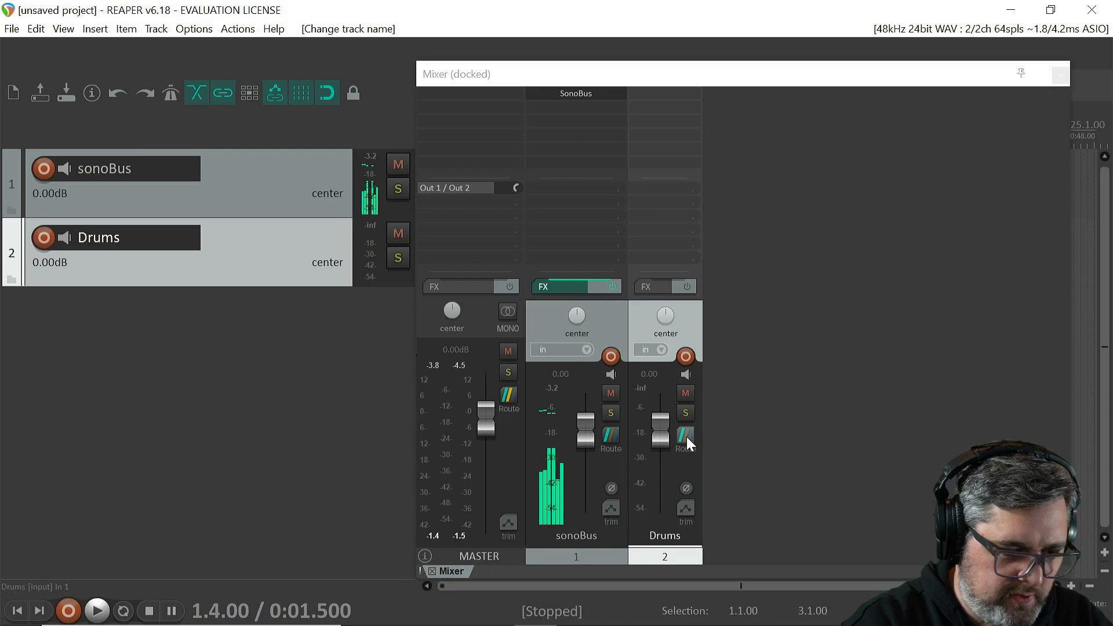
mouse_move(686, 438)
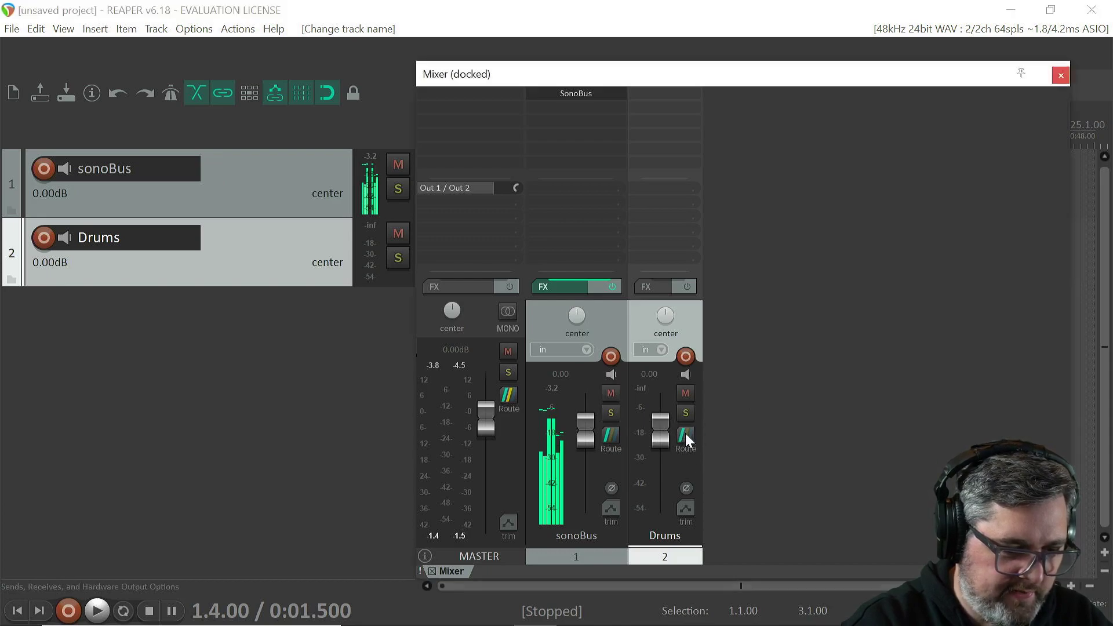
Step: Add a sonoBus receive to the Drums track using stereo source channels 3/4
left_click(684, 442)
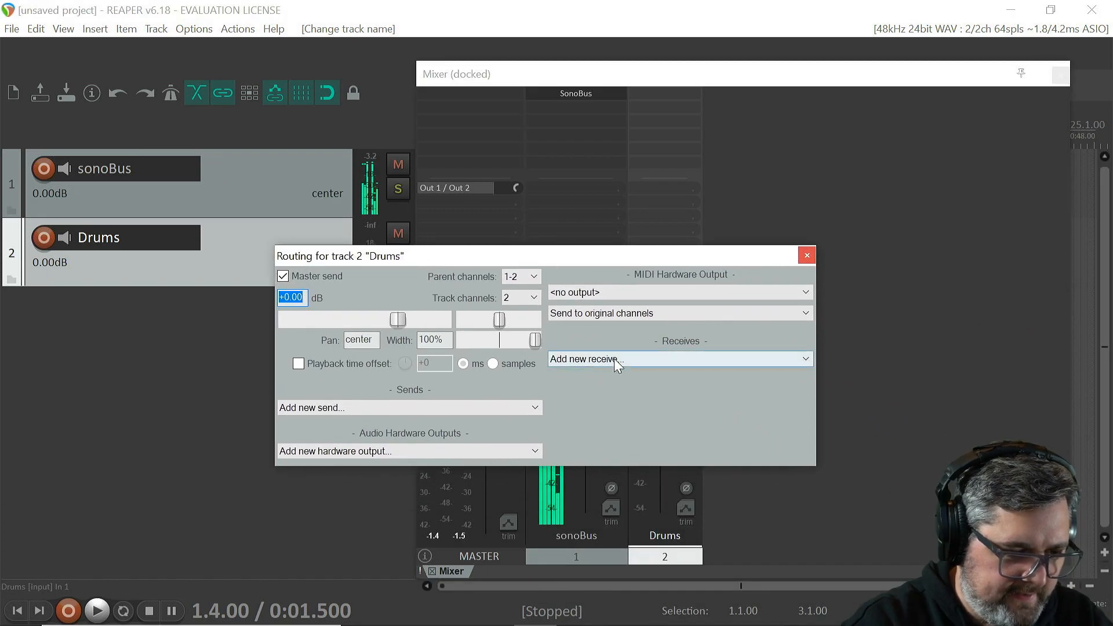
left_click(678, 358)
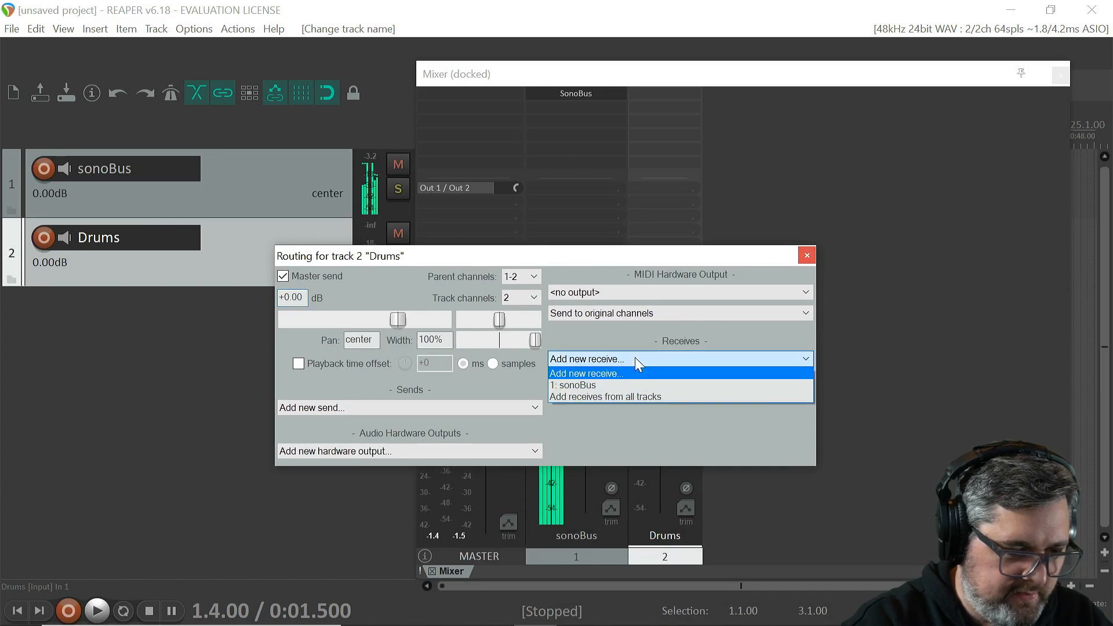
mouse_move(589, 385)
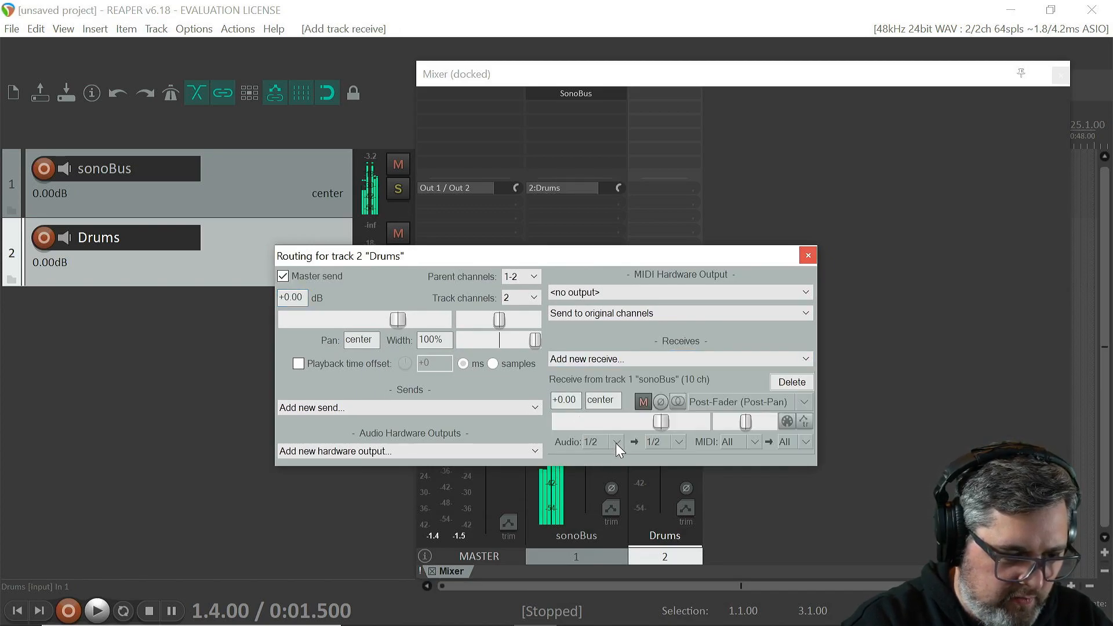
left_click(617, 440)
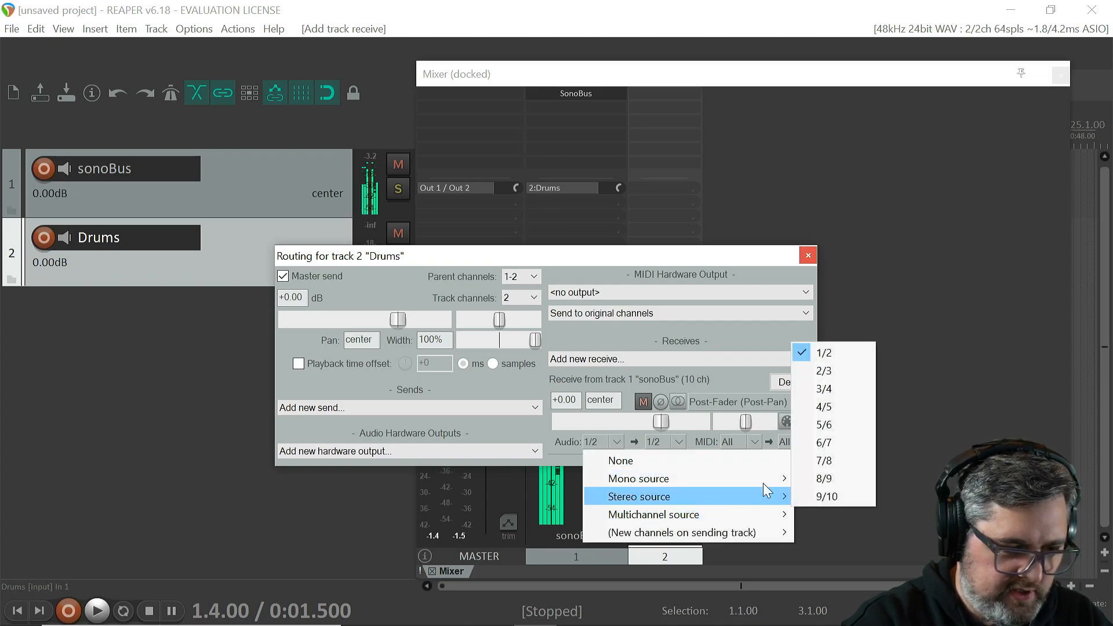
mouse_move(825, 389)
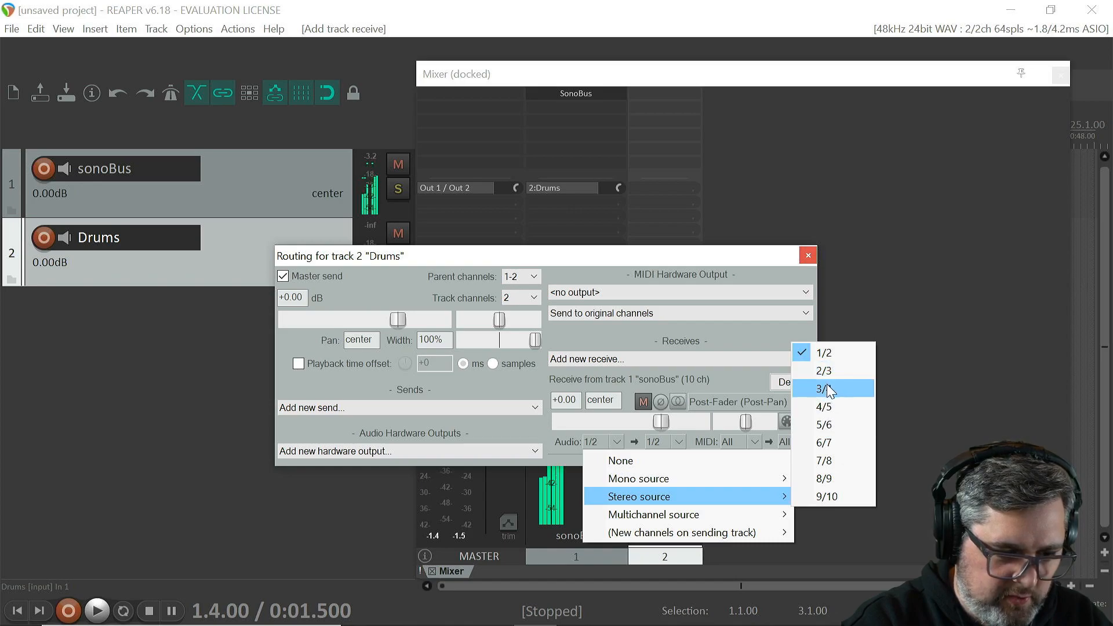
left_click(824, 389)
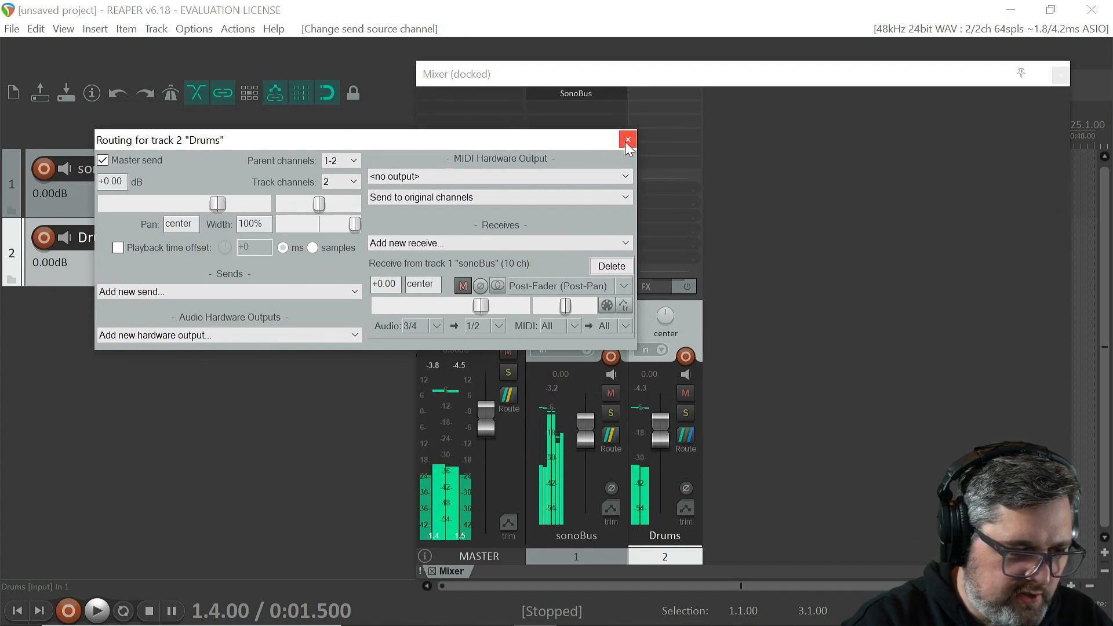
left_click(626, 139)
type("Bass")
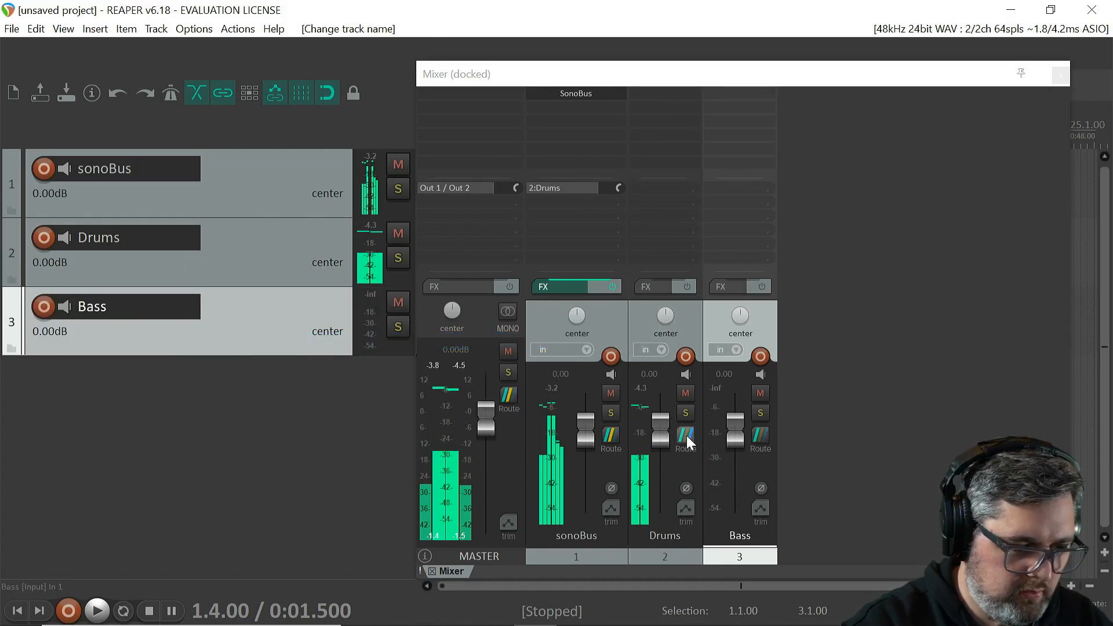
Step: Give the Bass track a receive from sonoBus on stereo channels 5/6
left_click(759, 443)
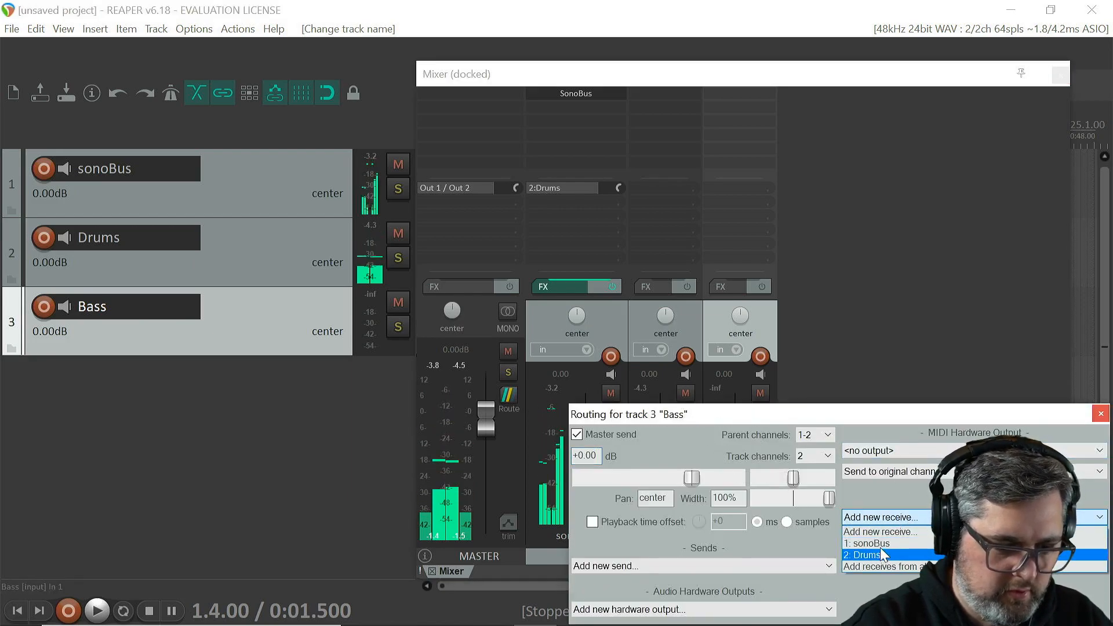
left_click(880, 544)
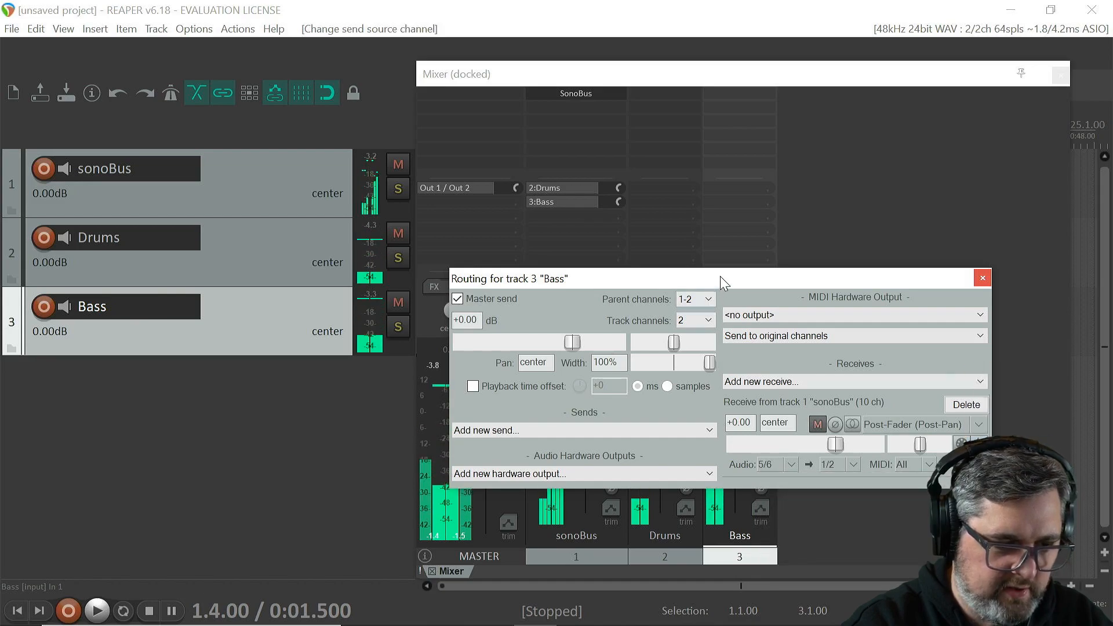
left_click(981, 278)
type("Guitar")
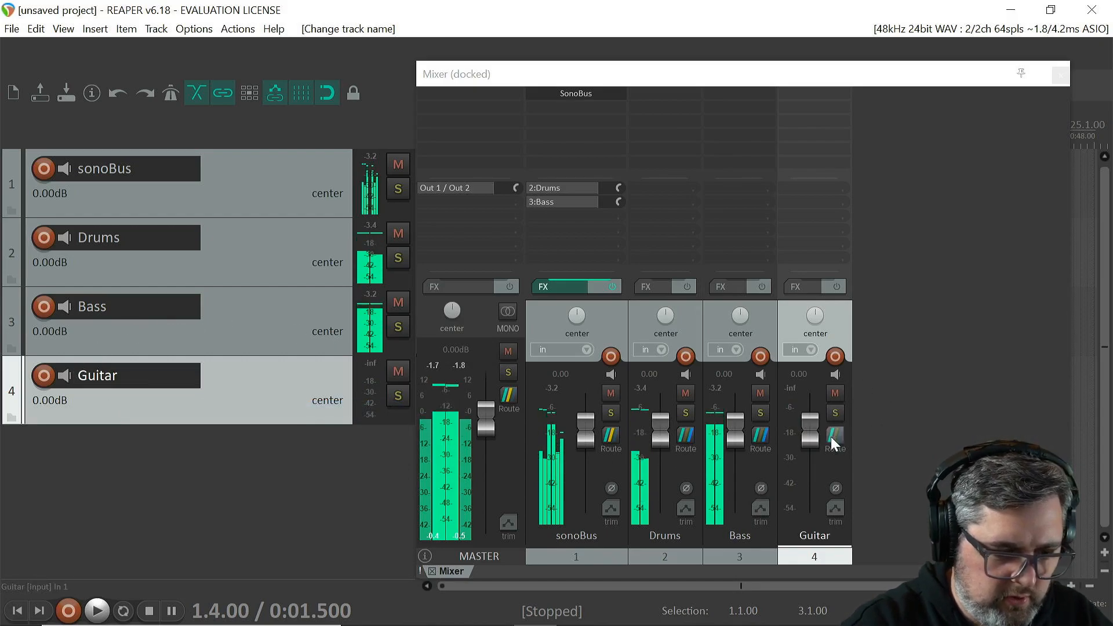
Step: Give the Guitar track a receive from sonoBus on stereo channels 7/8
left_click(835, 440)
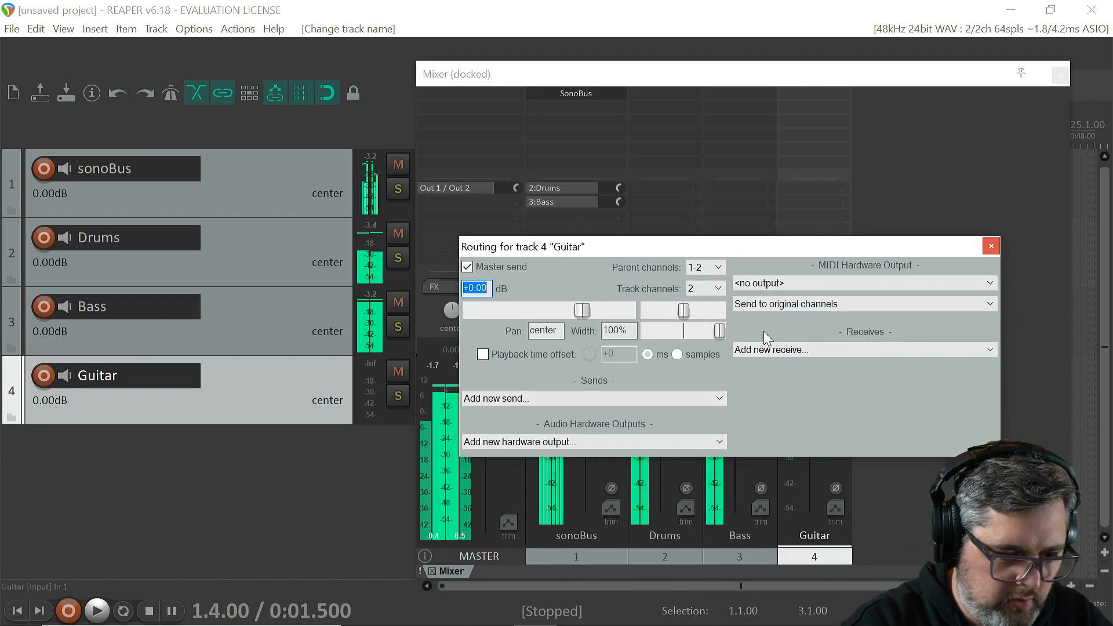
left_click(863, 349)
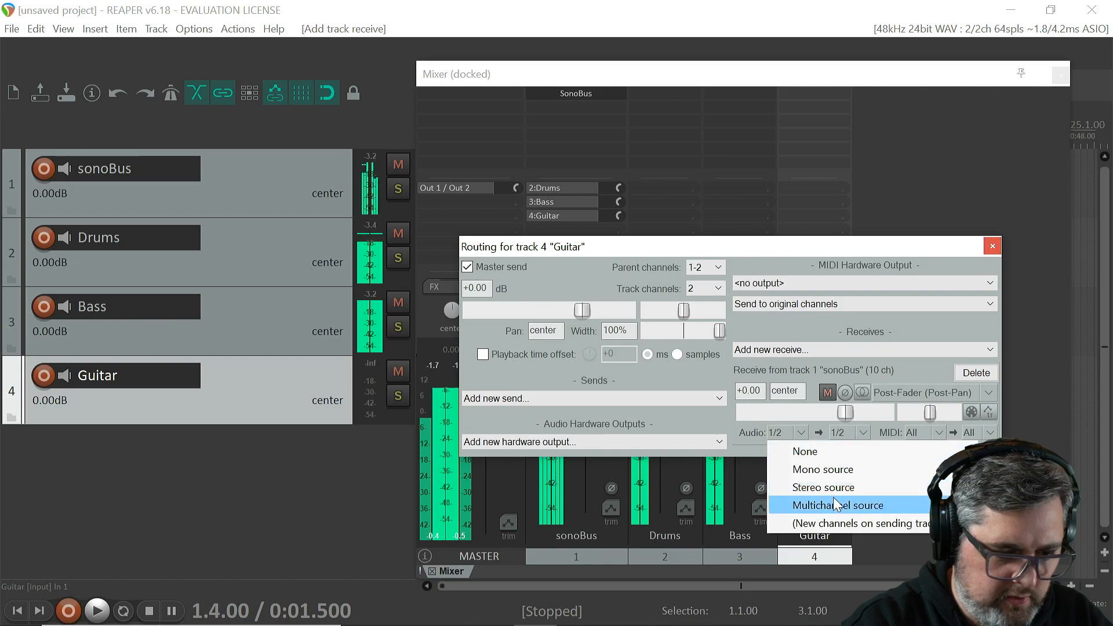
mouse_move(823, 486)
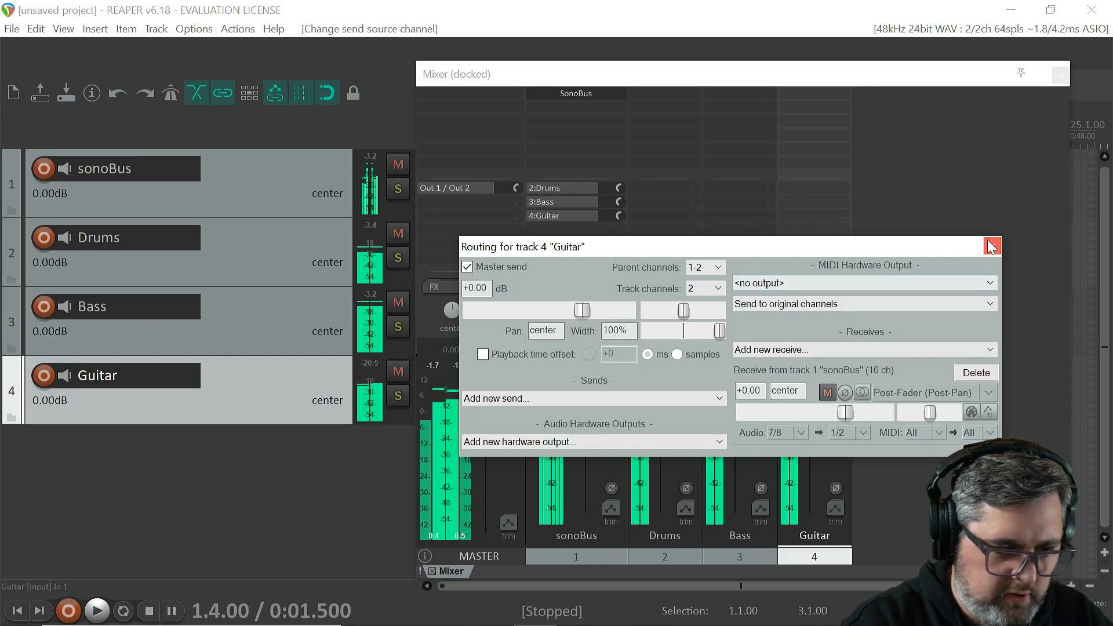
left_click(991, 247)
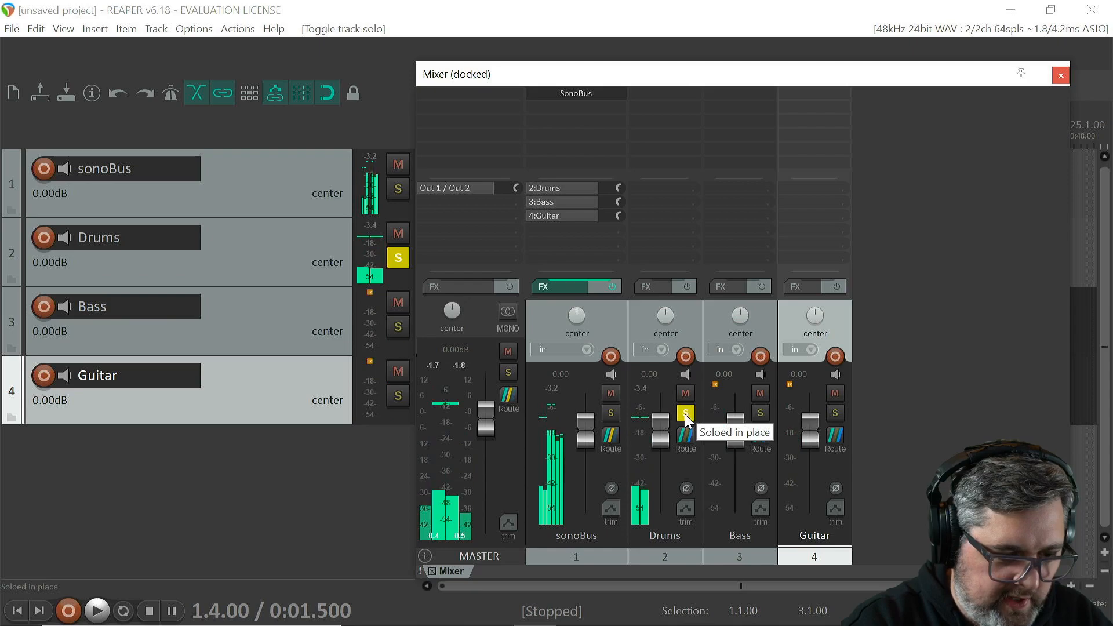
left_click(759, 413)
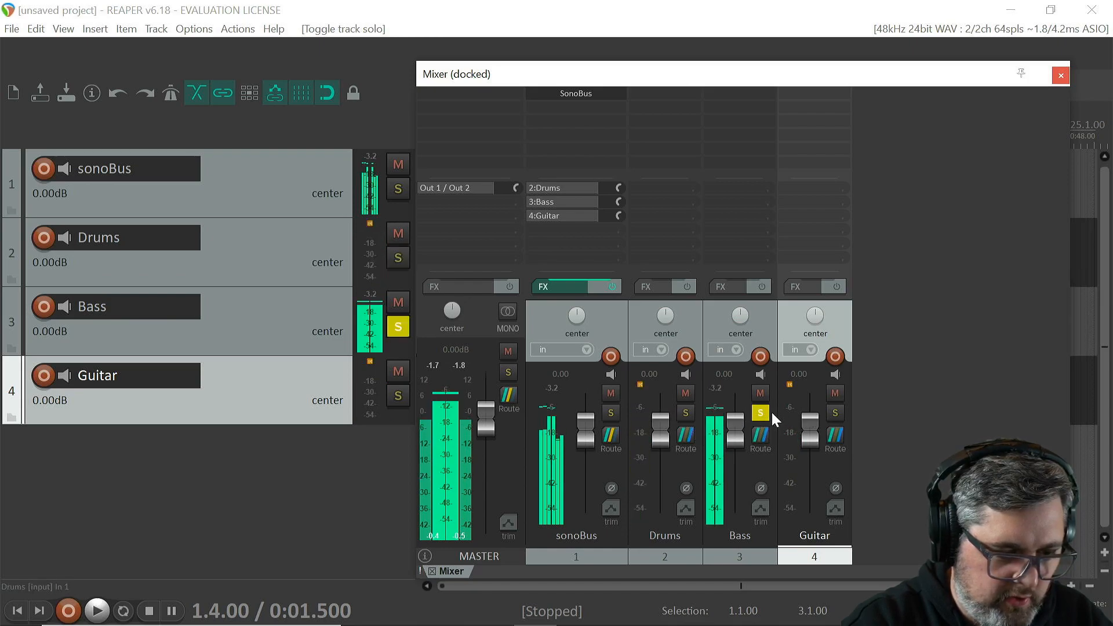
left_click(834, 412)
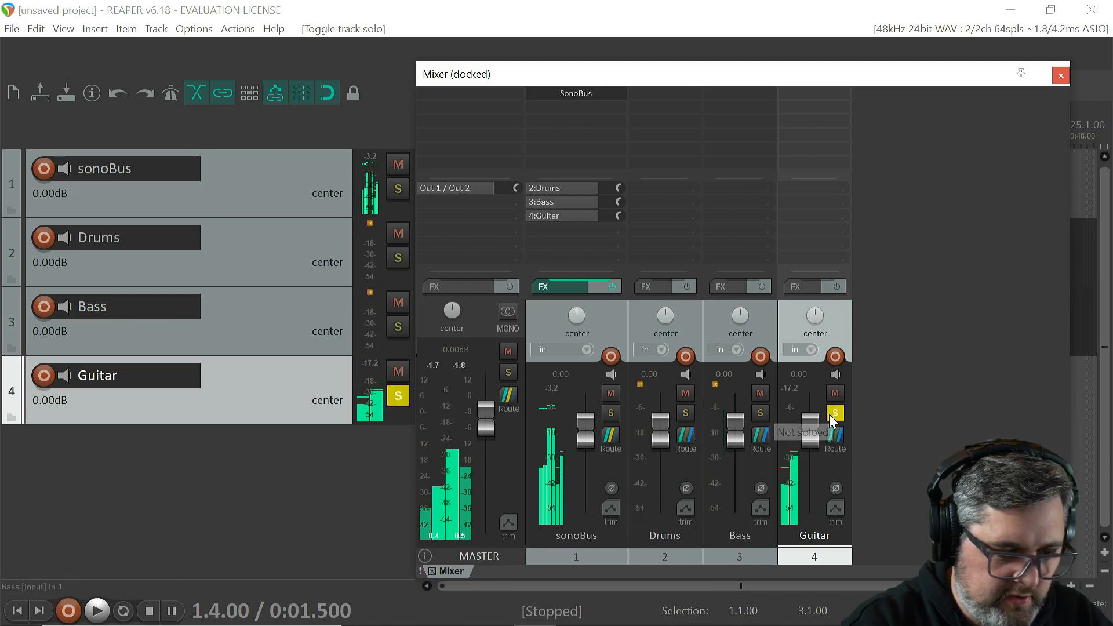
left_click(835, 412)
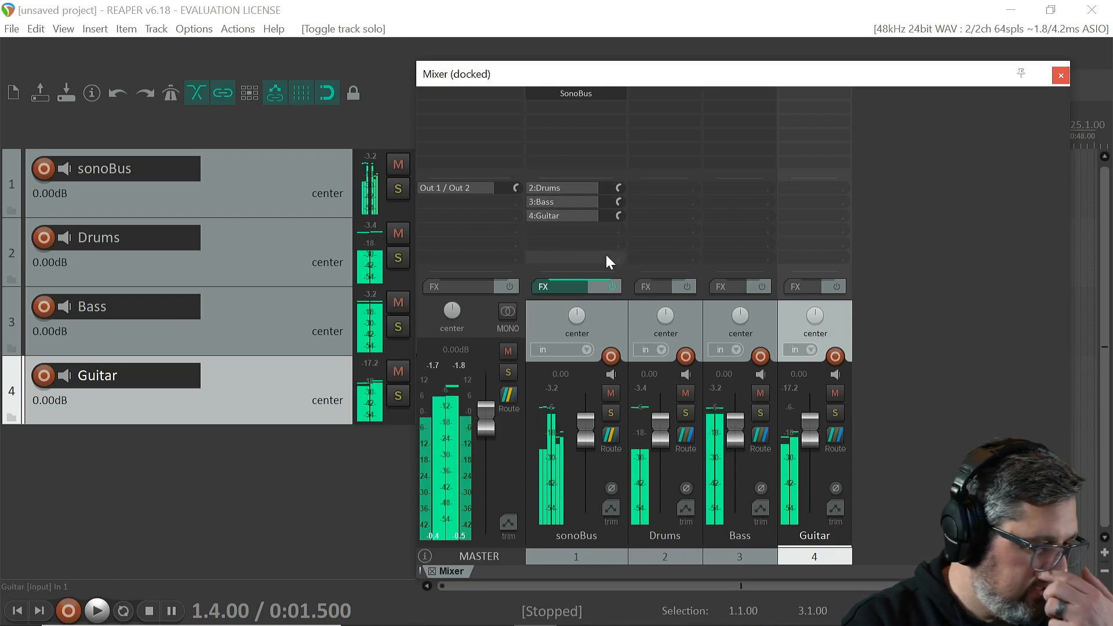
mouse_move(575, 216)
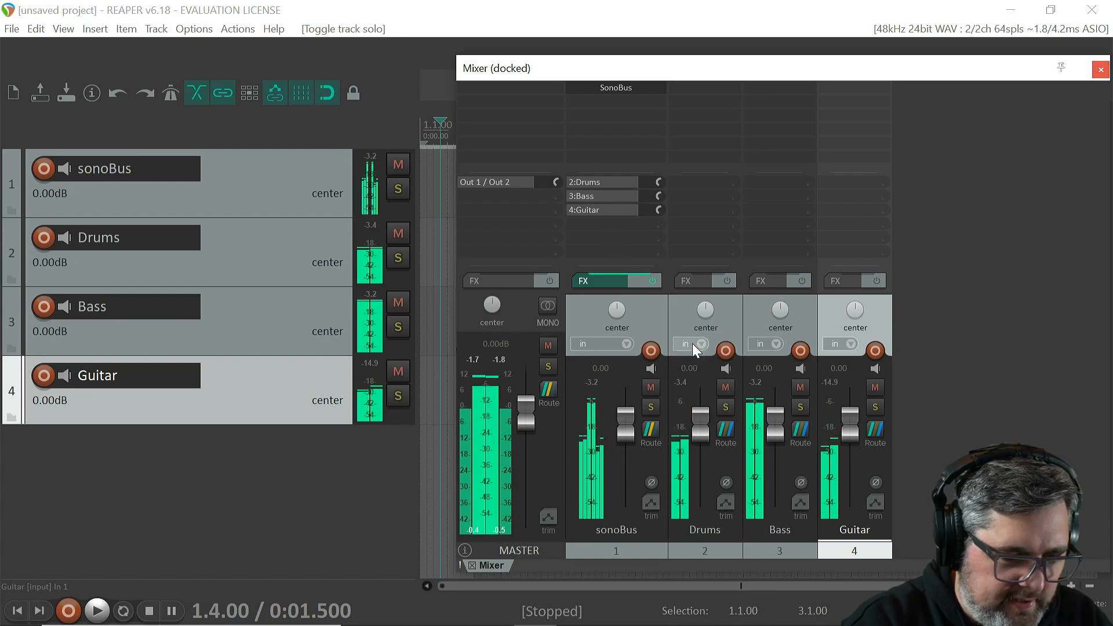
mouse_move(702, 349)
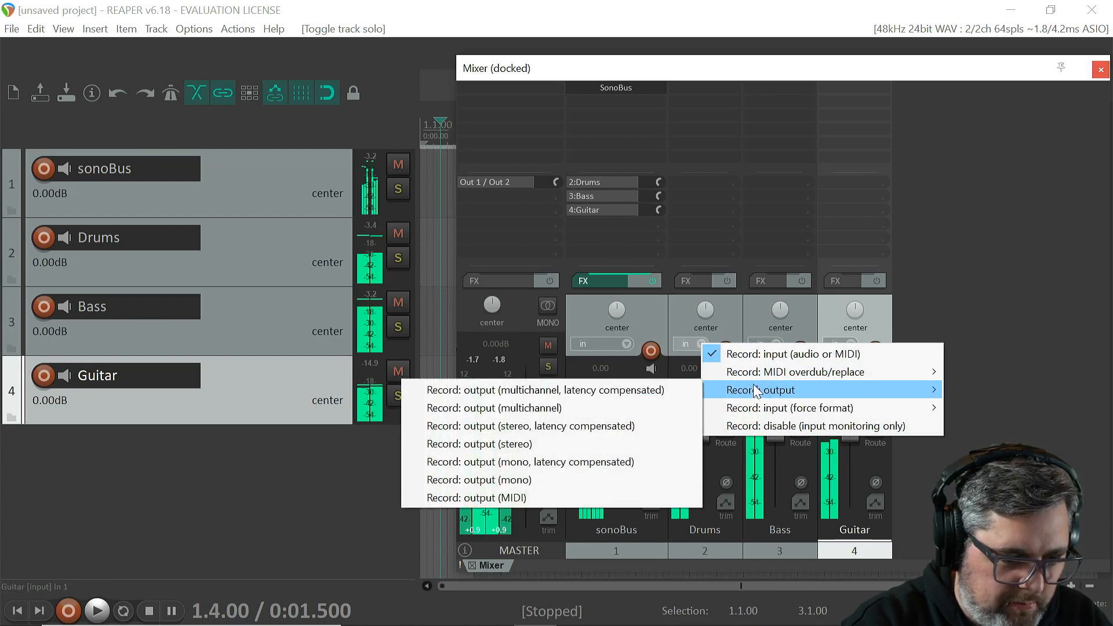
Step: Set Drums, Bass and Guitar to record stereo output and arm them
left_click(479, 444)
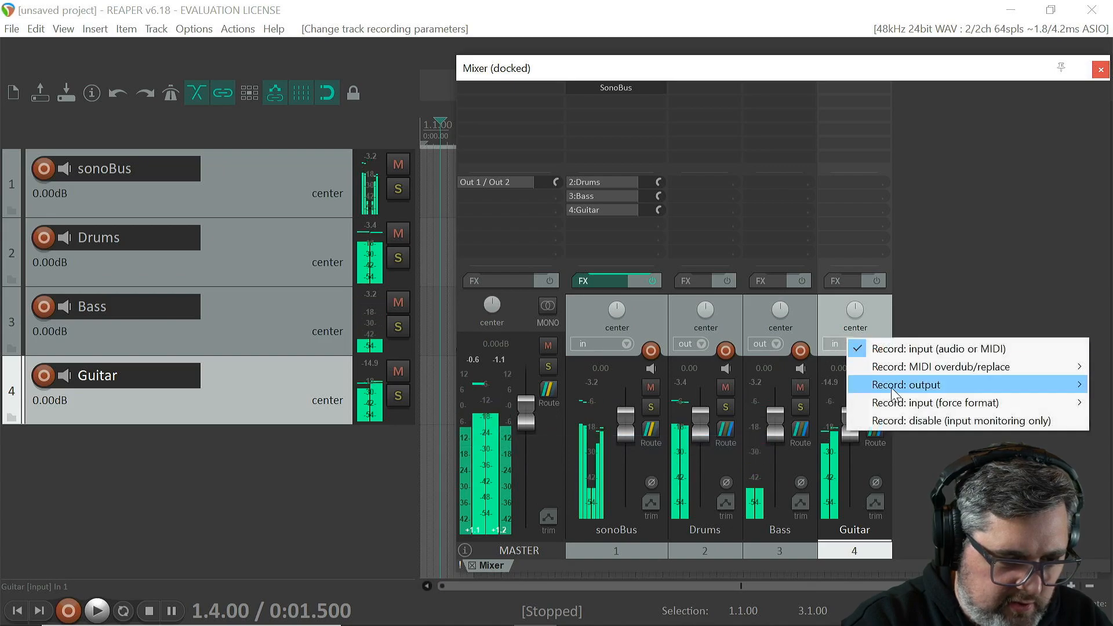
left_click(905, 384)
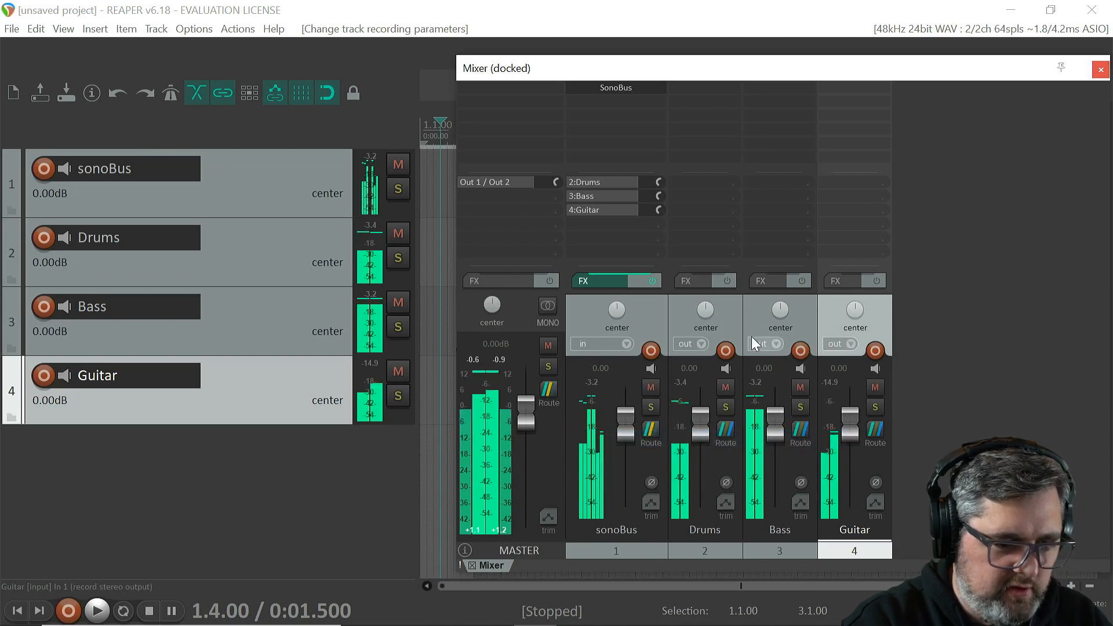
left_click(875, 350)
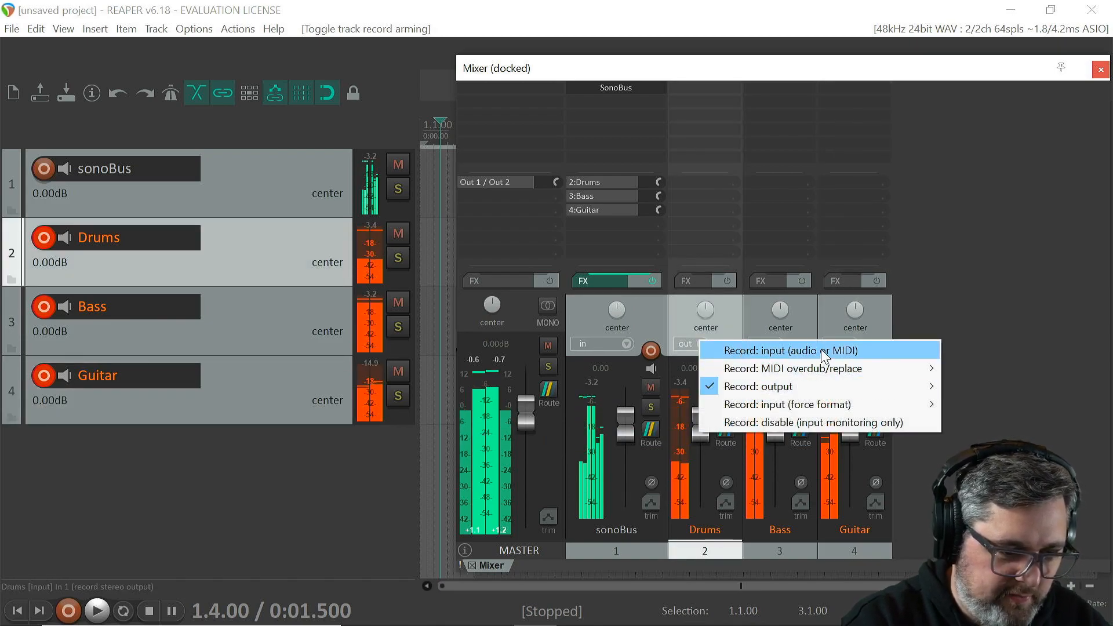
left_click(786, 350)
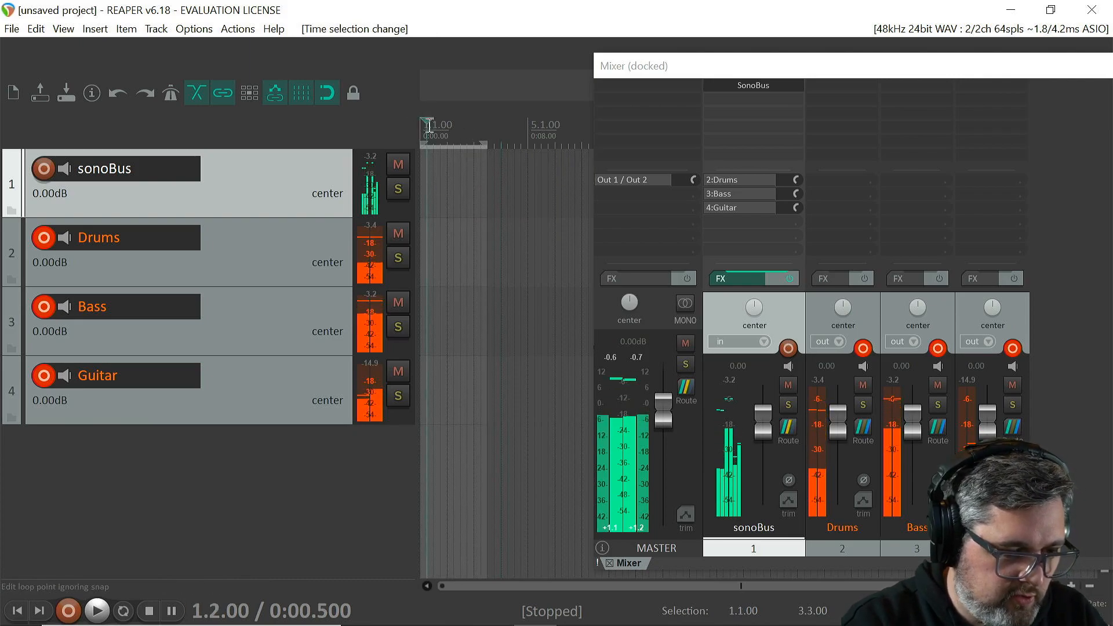
Step: Record a few seconds on the armed Drums, Bass and Guitar tracks, saving all take files
left_click(67, 610)
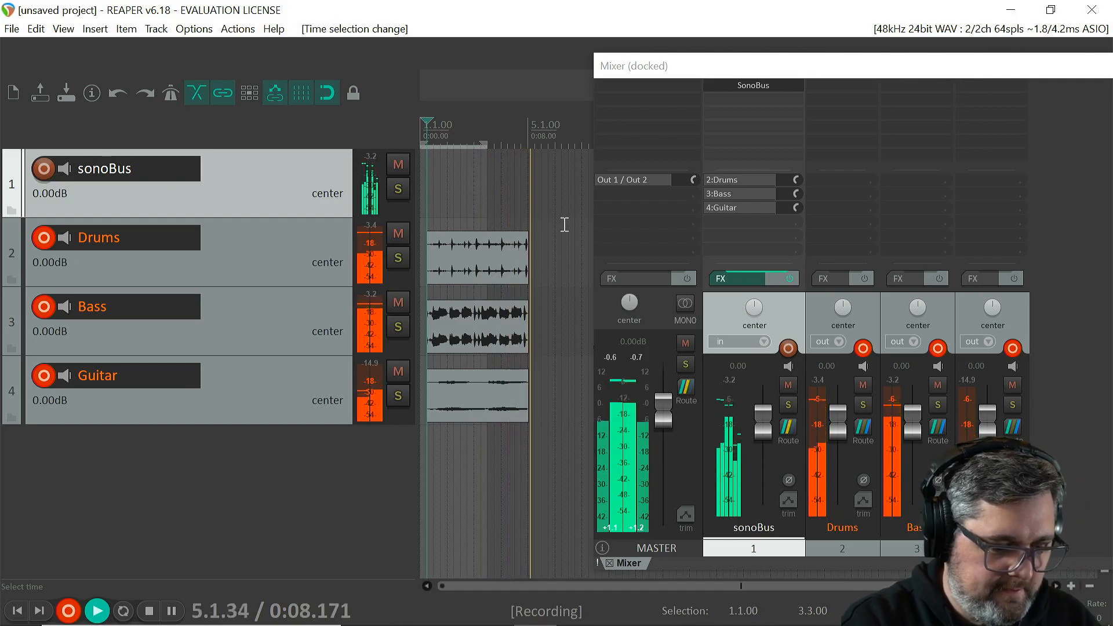
left_click(148, 610)
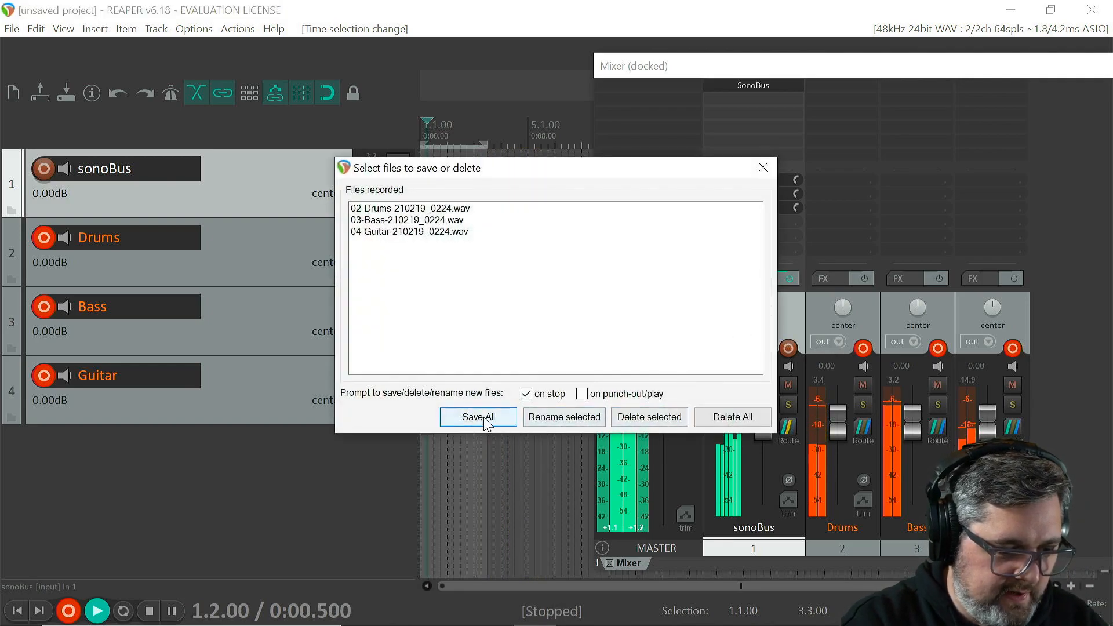
left_click(477, 417)
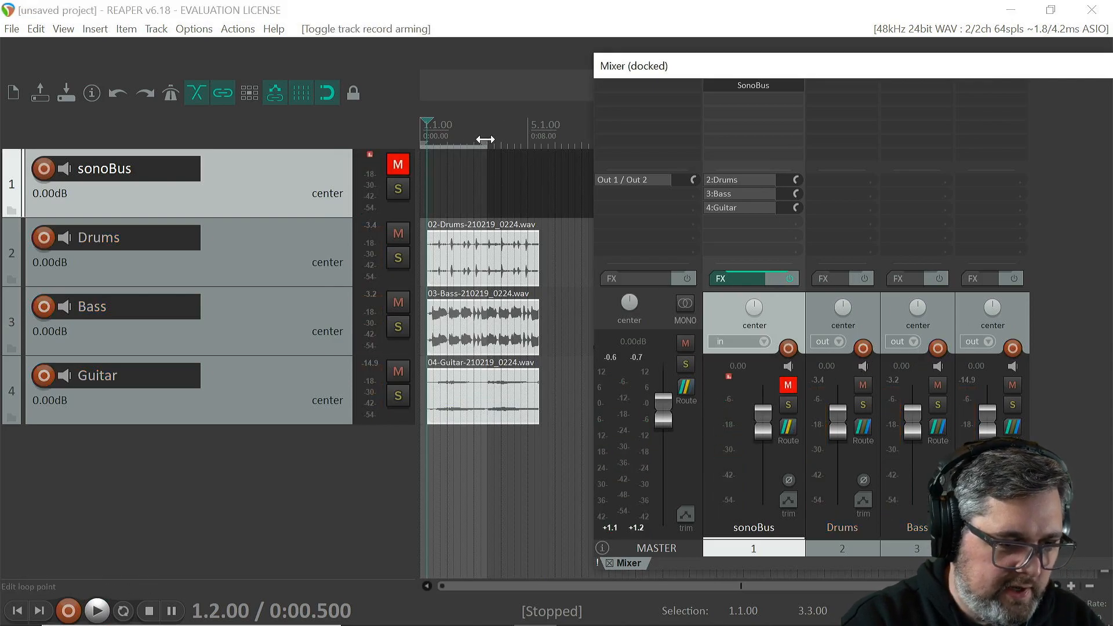
Step: Play back the recorded Drums, Bass and Guitar takes, then stop playback
left_click(96, 610)
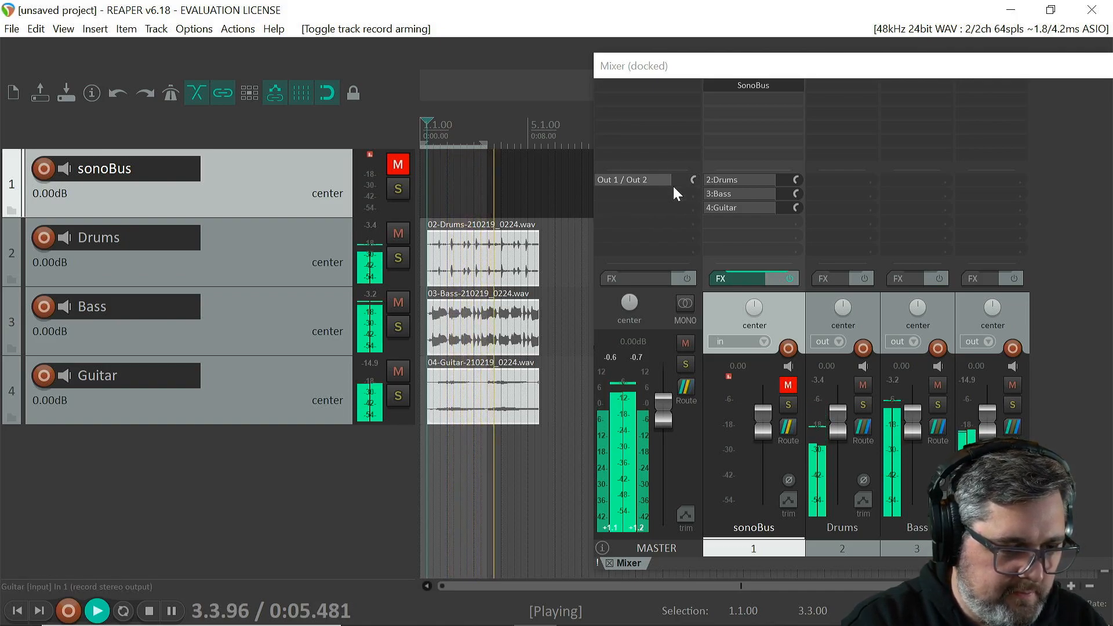
left_click(149, 610)
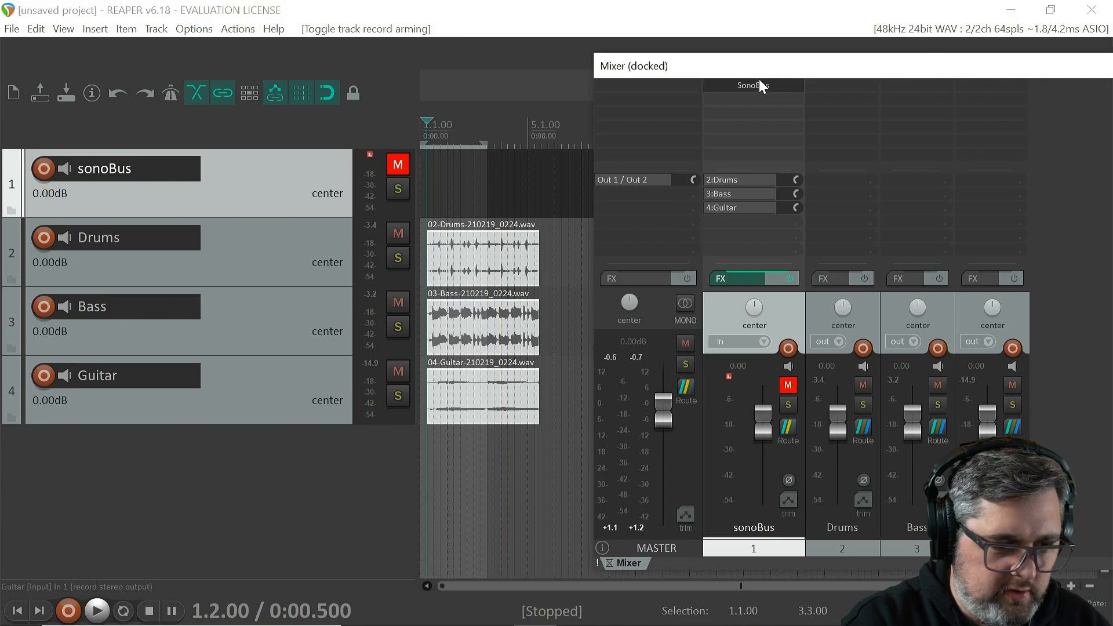